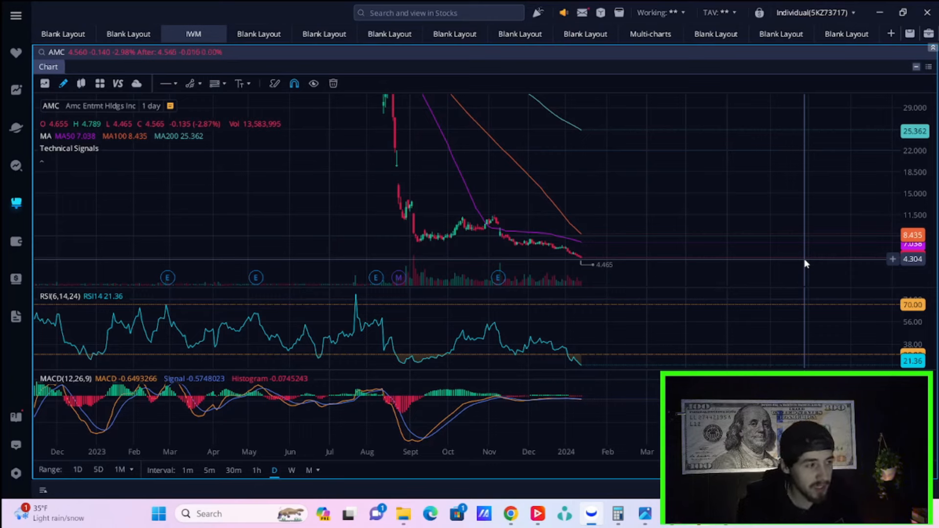
mouse_move(664, 237)
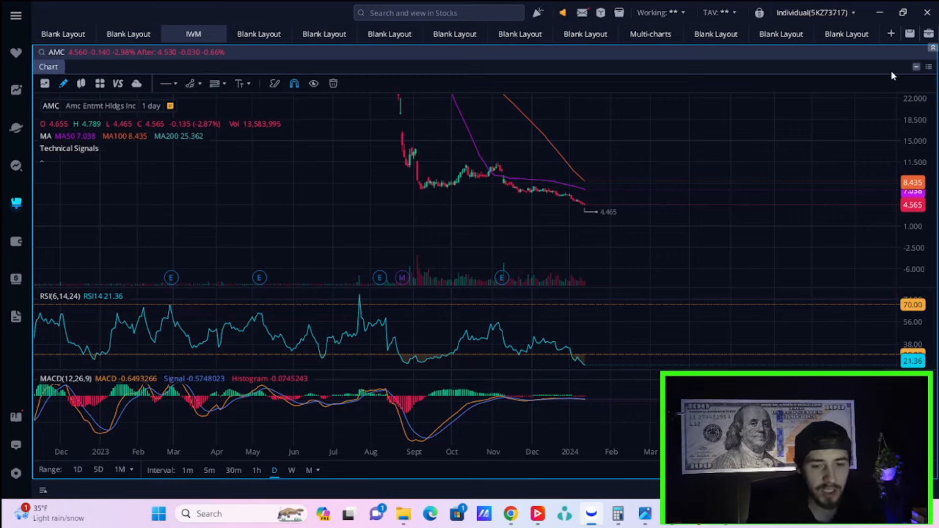
mouse_move(860, 126)
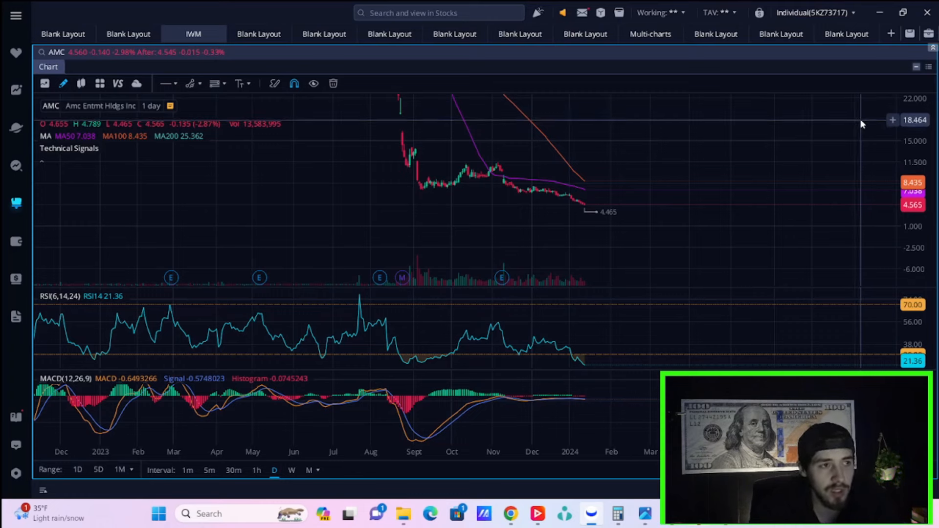
mouse_move(866, 121)
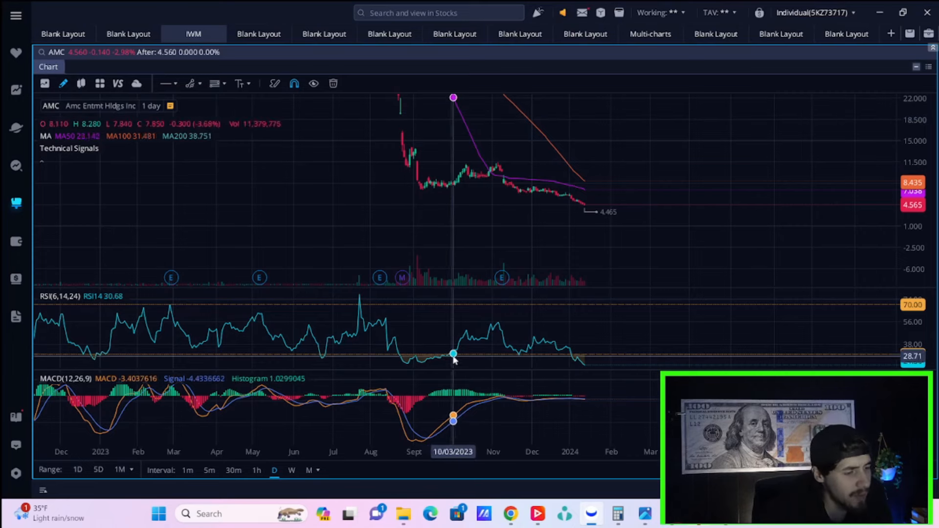
mouse_move(413, 369)
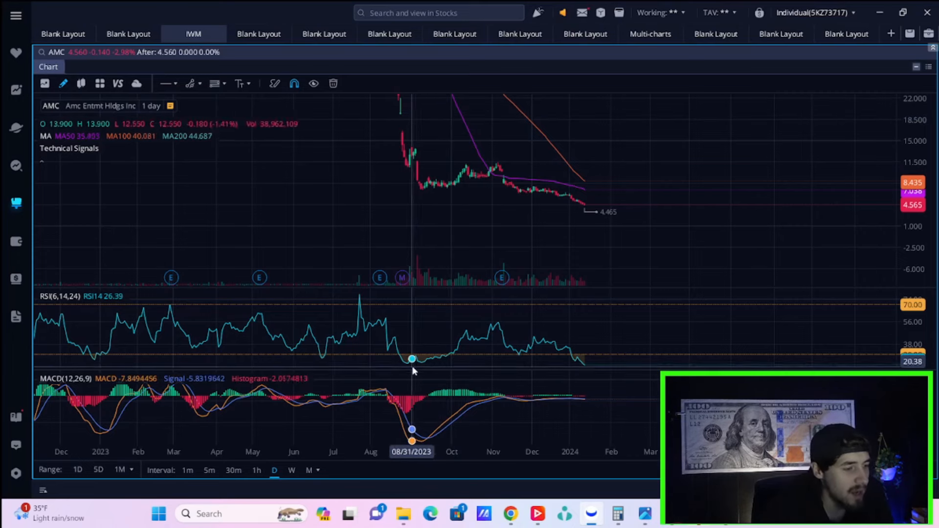
mouse_move(384, 184)
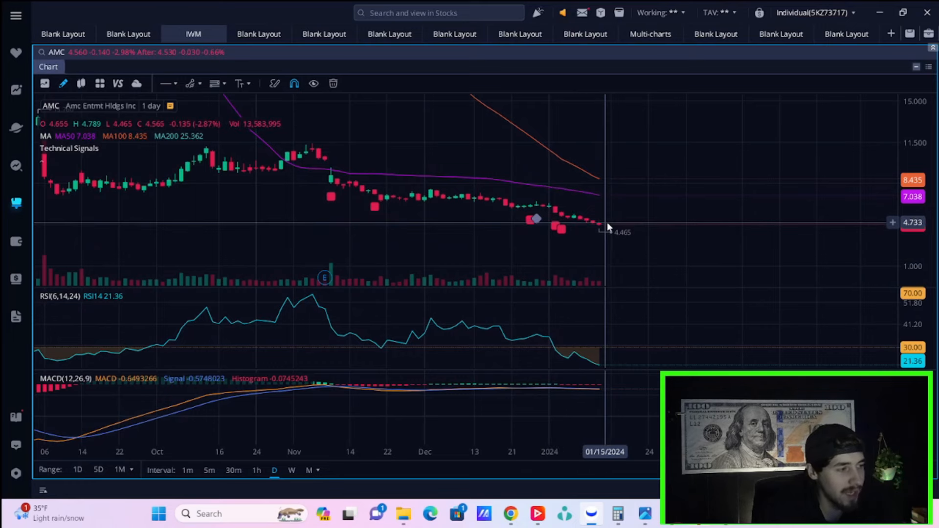
mouse_move(557, 229)
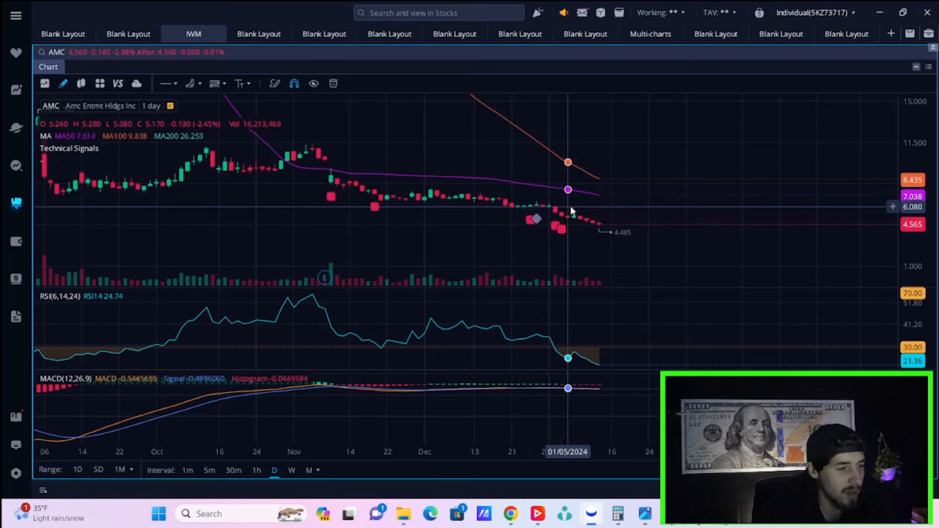
mouse_move(581, 212)
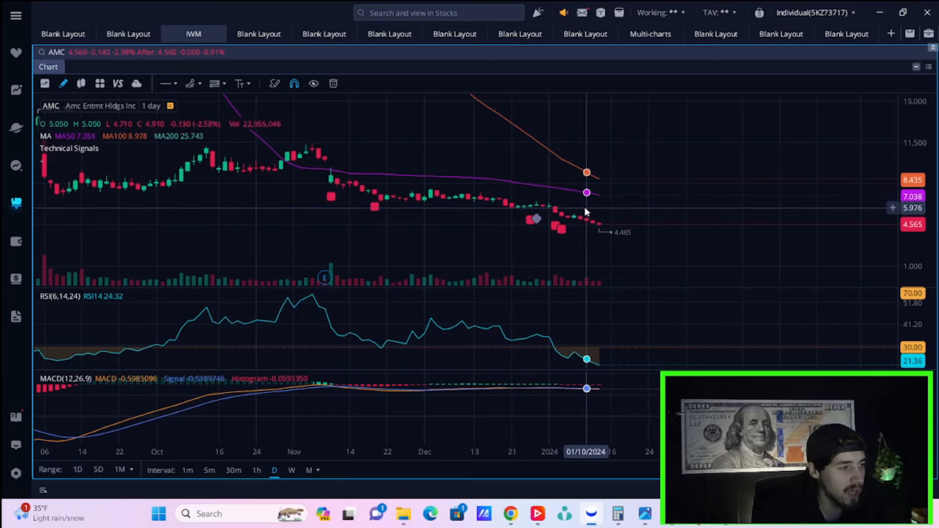
mouse_move(593, 211)
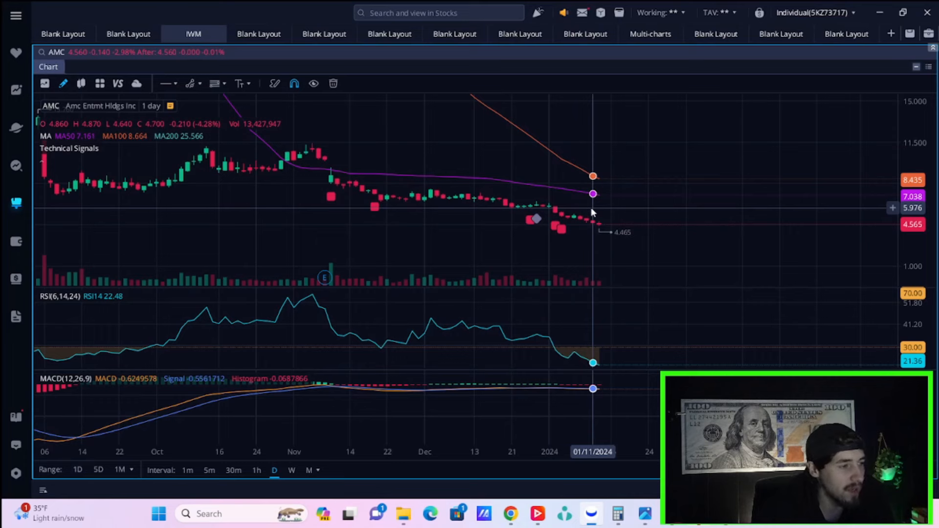
mouse_move(599, 213)
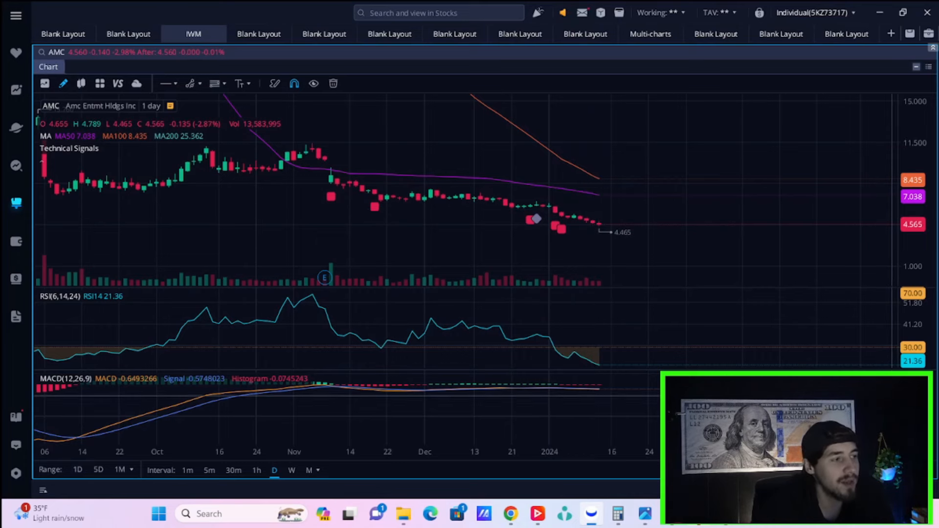
mouse_move(868, 333)
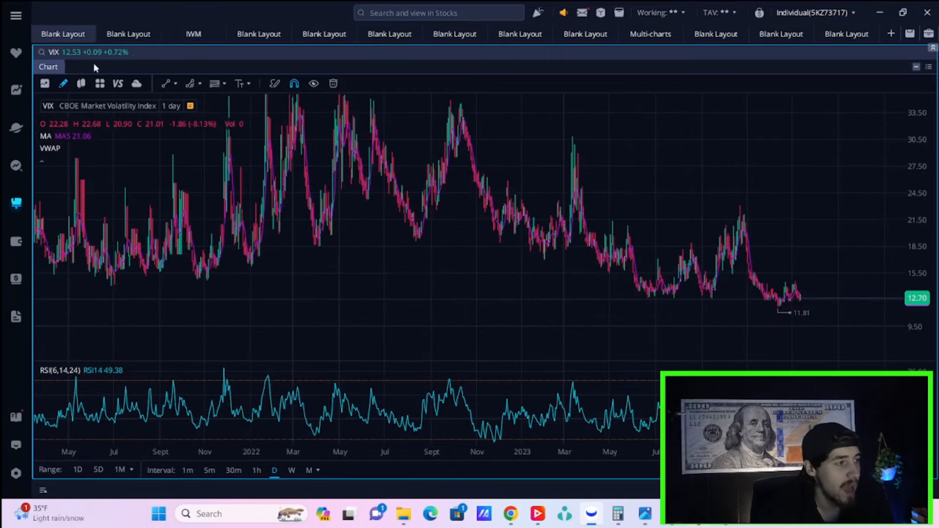
Step: Switch the layout to the SPY daily chart with its trendlines and horizontal levels
click(129, 34)
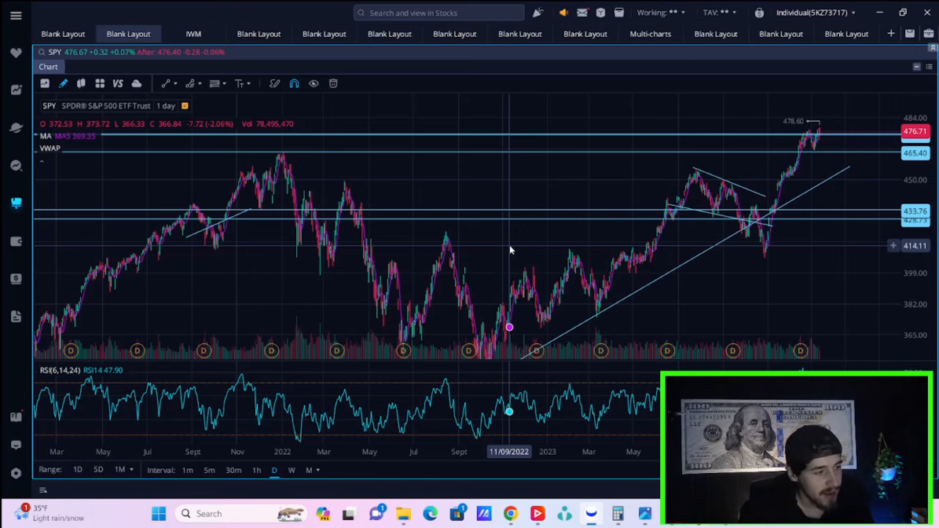
mouse_move(497, 260)
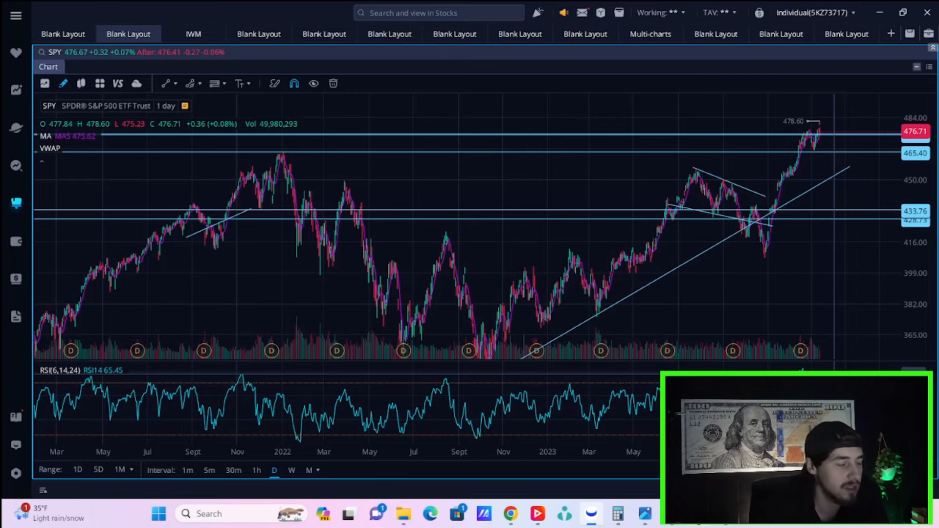
mouse_move(289, 174)
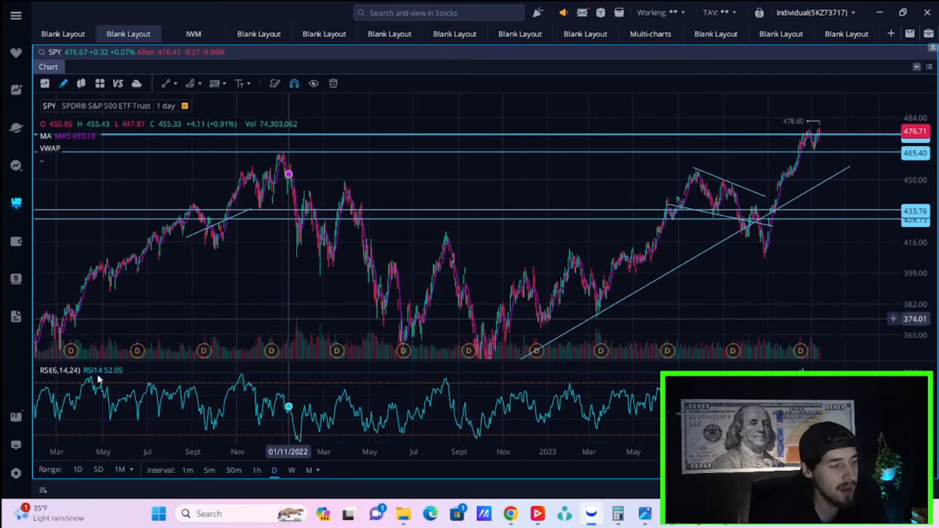
mouse_move(98, 388)
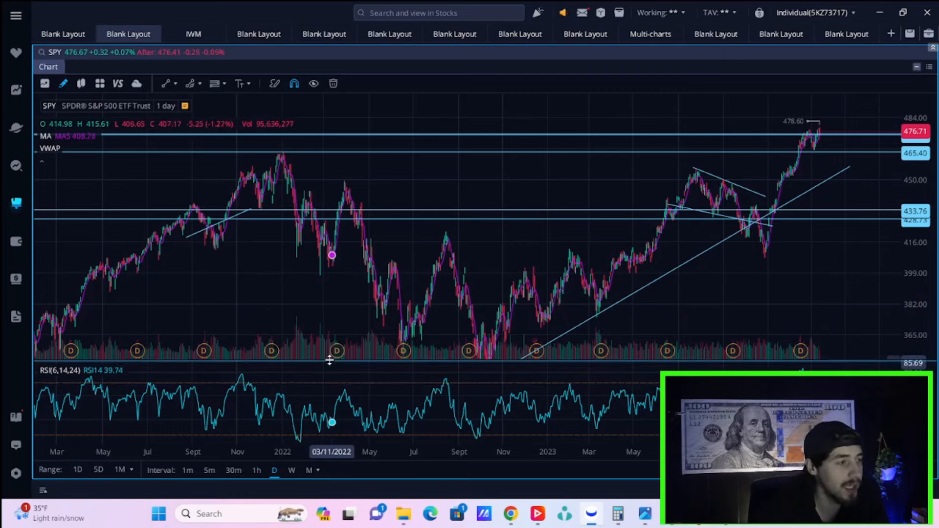
mouse_move(509, 380)
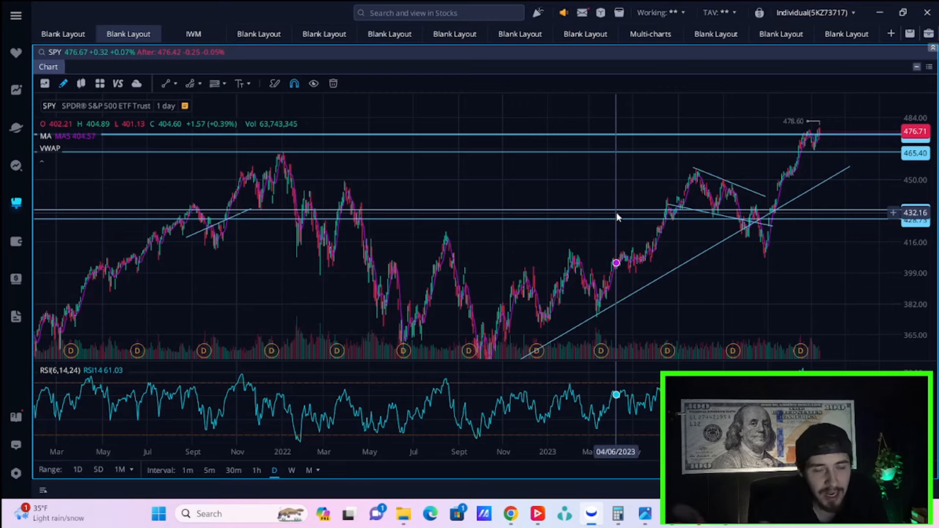
mouse_move(676, 217)
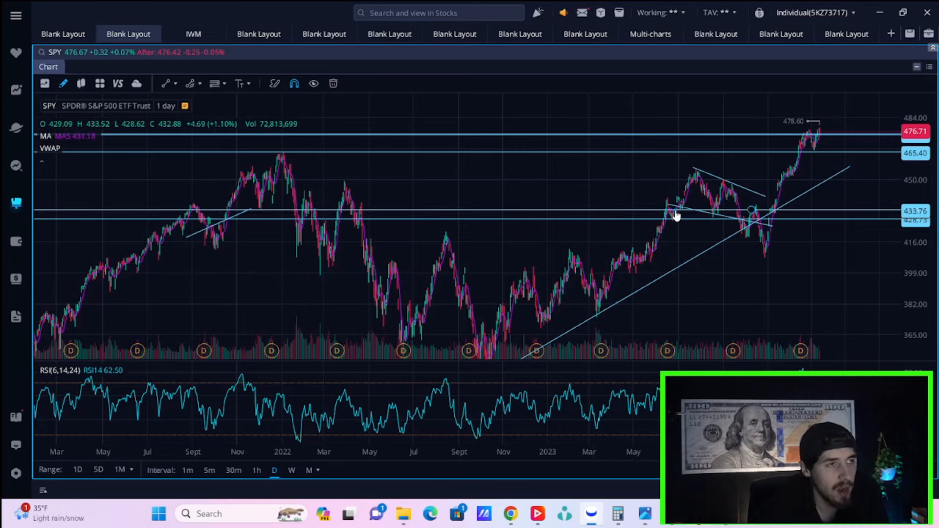
mouse_move(643, 196)
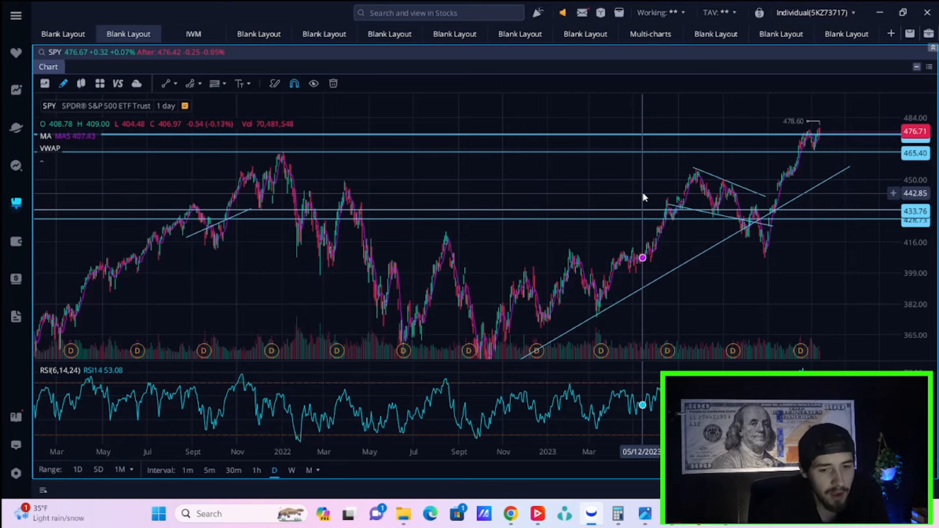
mouse_move(282, 158)
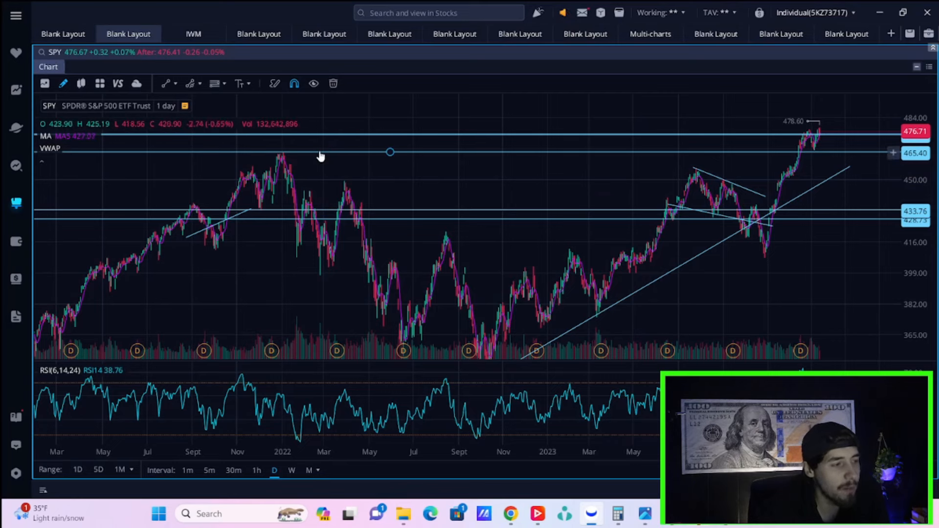
mouse_move(304, 168)
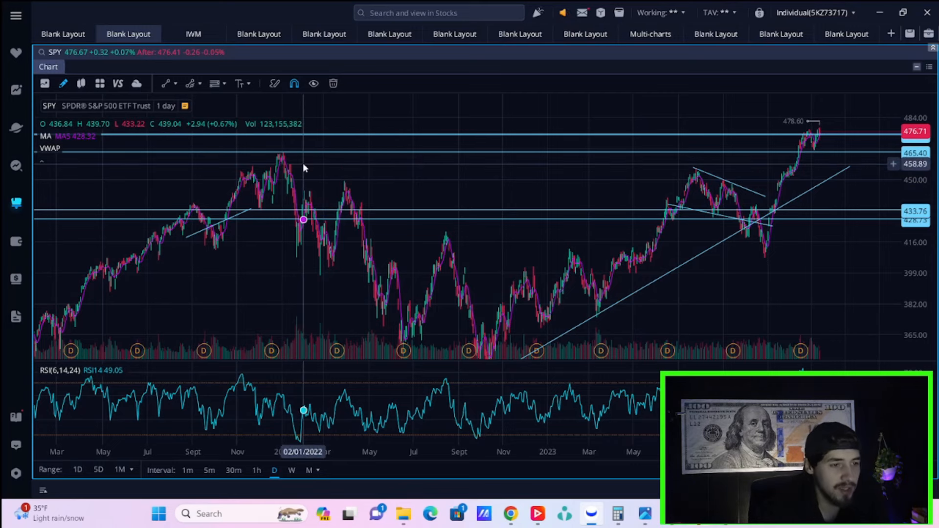
mouse_move(349, 171)
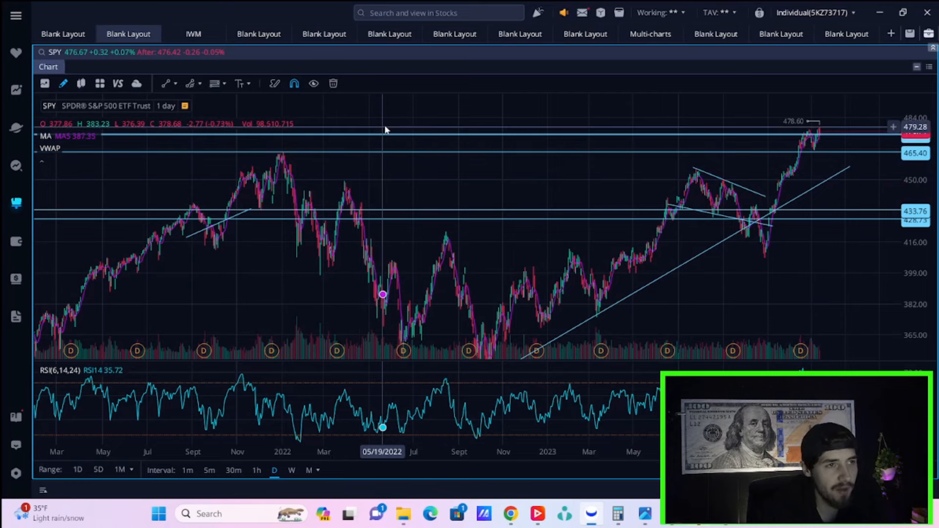
mouse_move(396, 129)
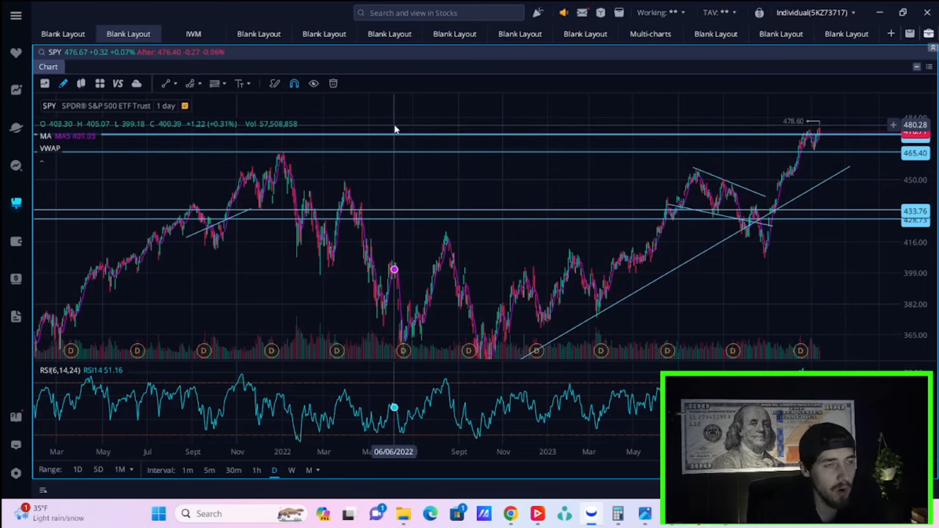
mouse_move(438, 131)
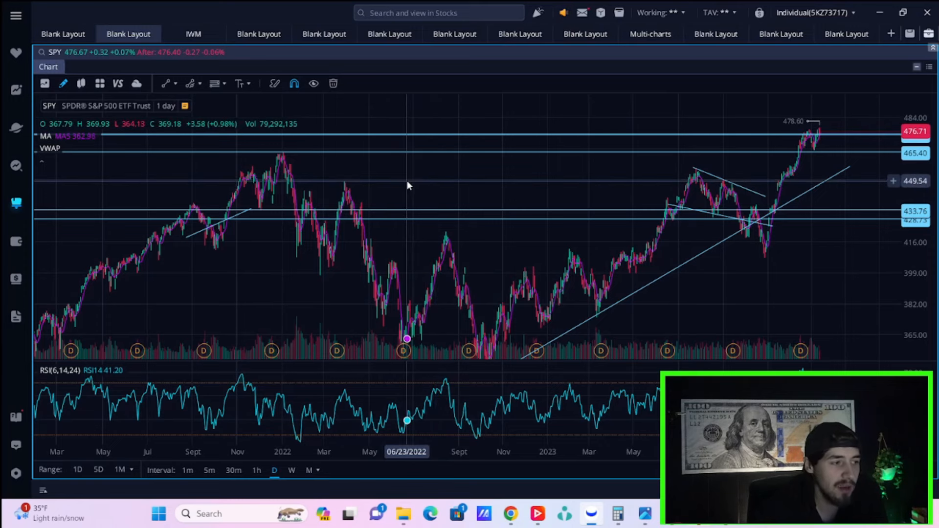
mouse_move(430, 161)
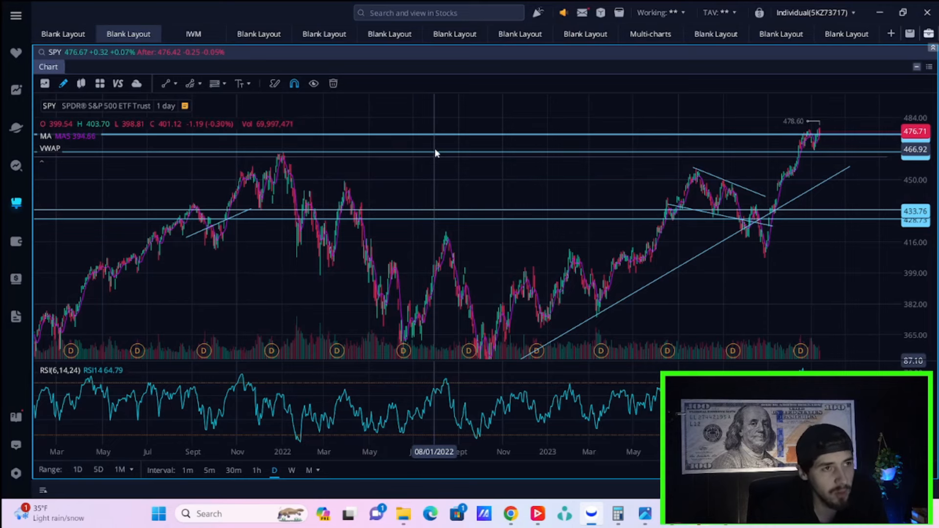
mouse_move(435, 275)
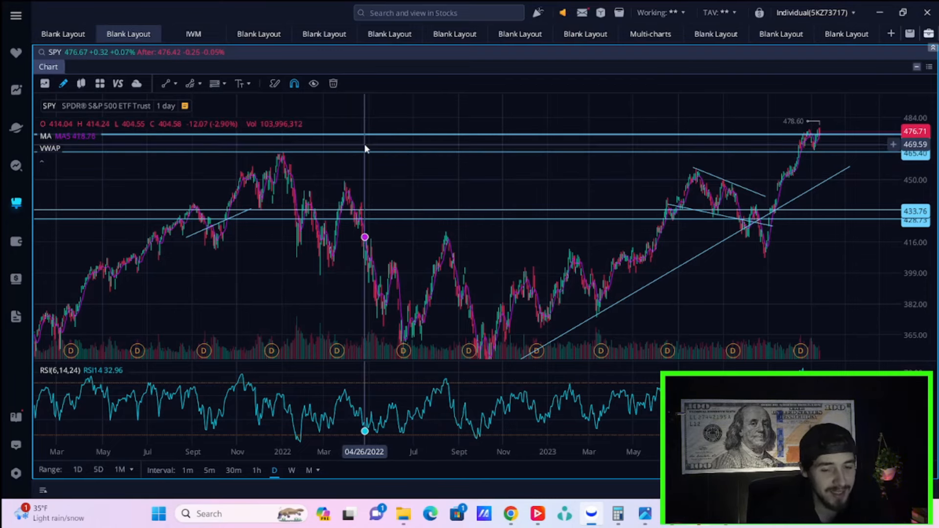
mouse_move(395, 177)
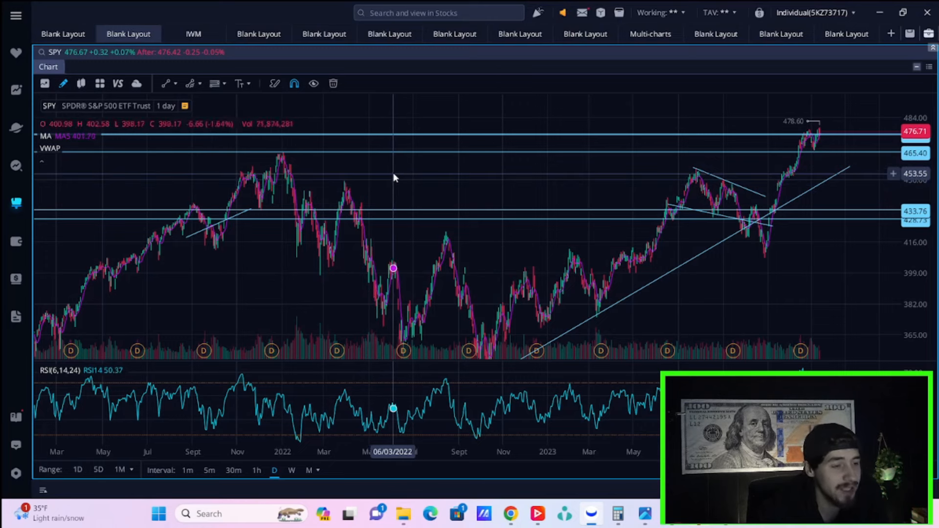
mouse_move(371, 182)
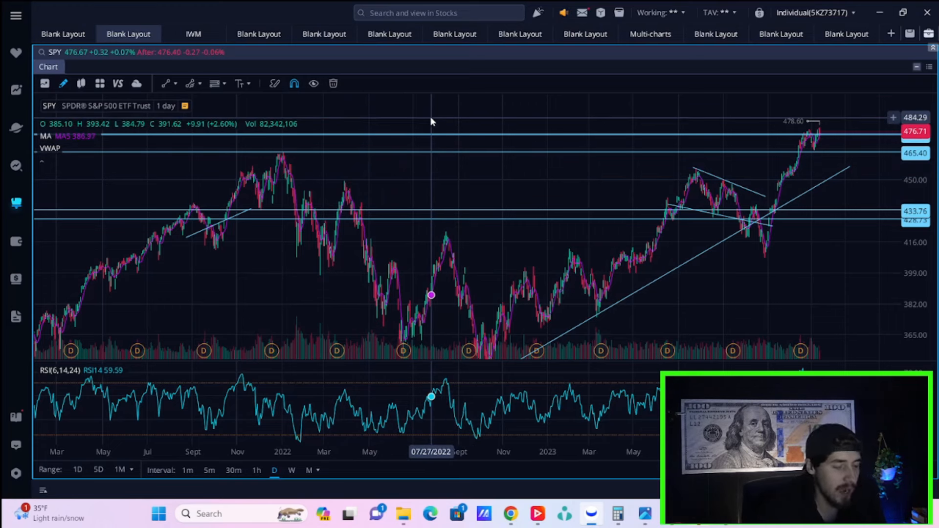
mouse_move(440, 112)
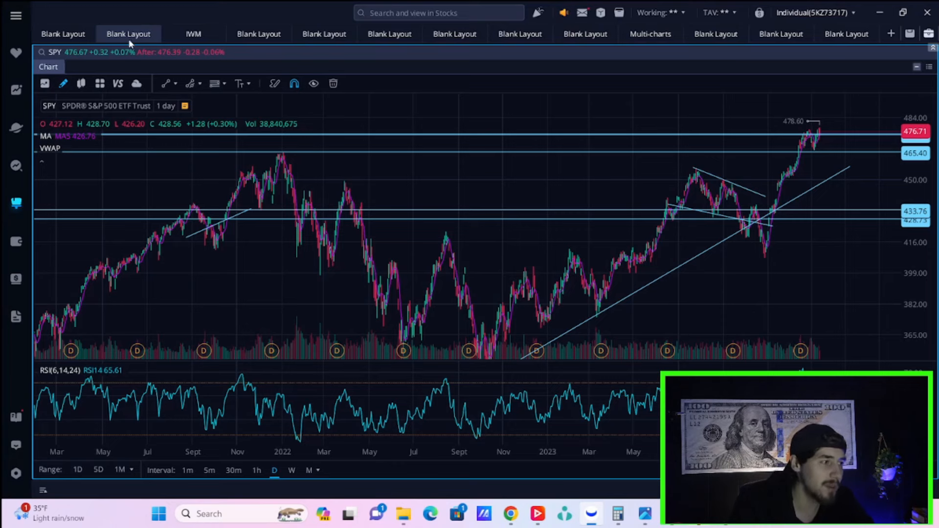
click(193, 33)
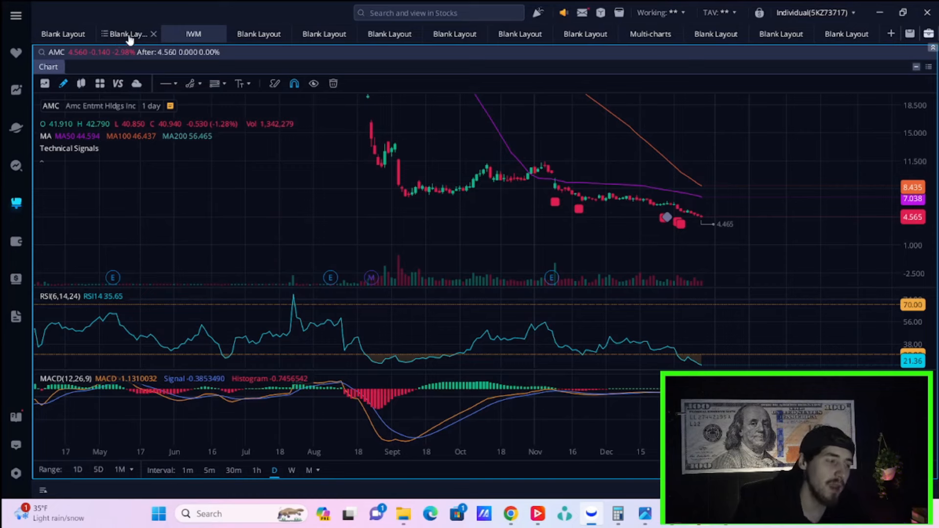
click(64, 34)
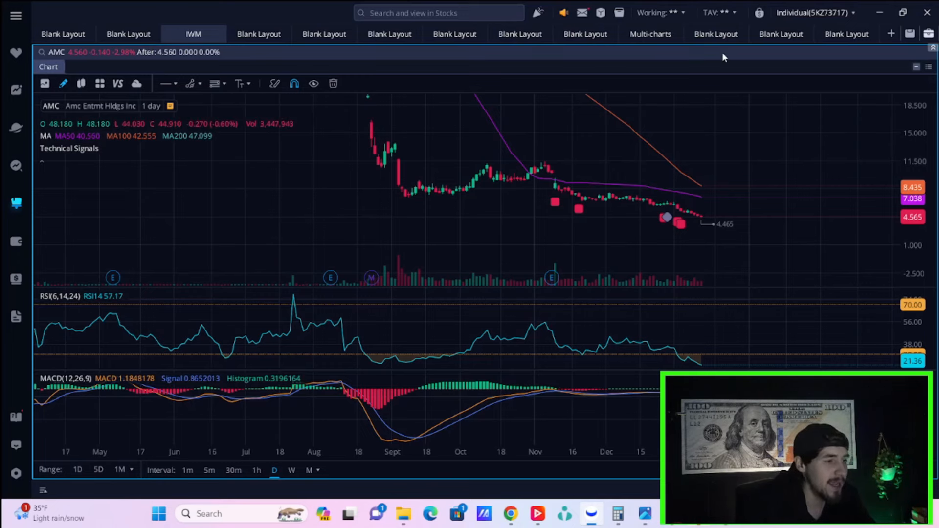
mouse_move(507, 519)
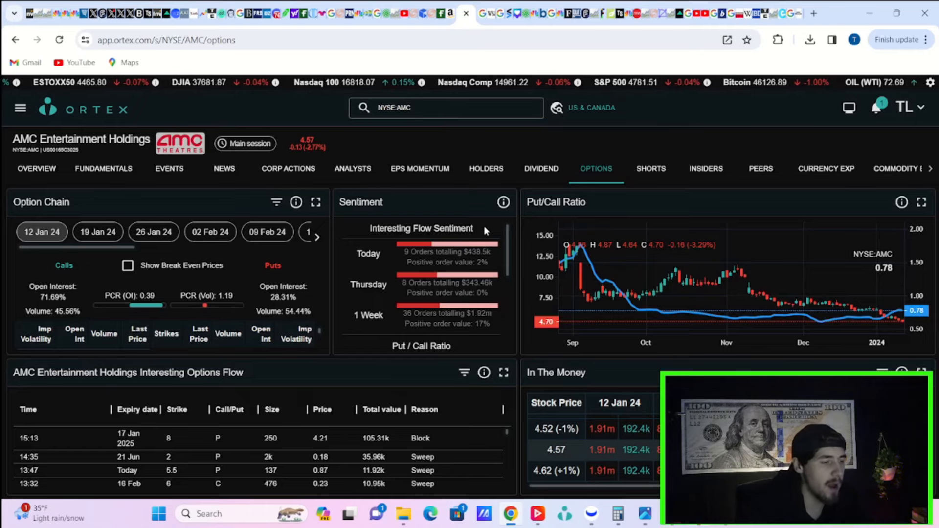
mouse_move(492, 225)
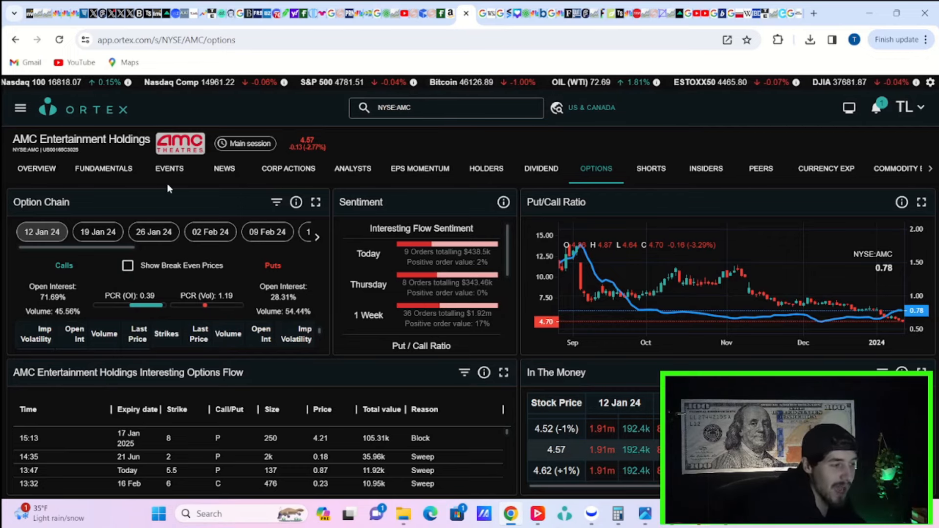
mouse_move(176, 180)
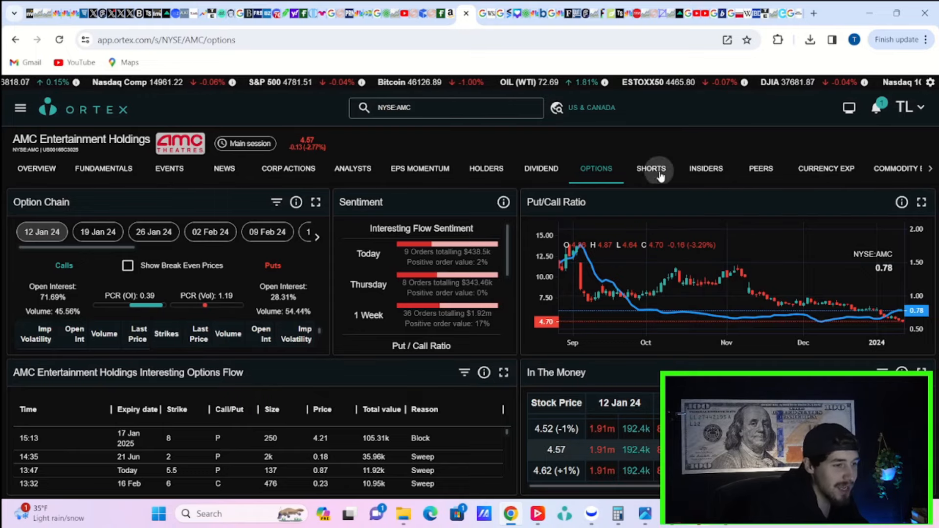
Step: Show AMC's Shorts overview in Ortex with short interest %, days to cover and utilization
click(651, 168)
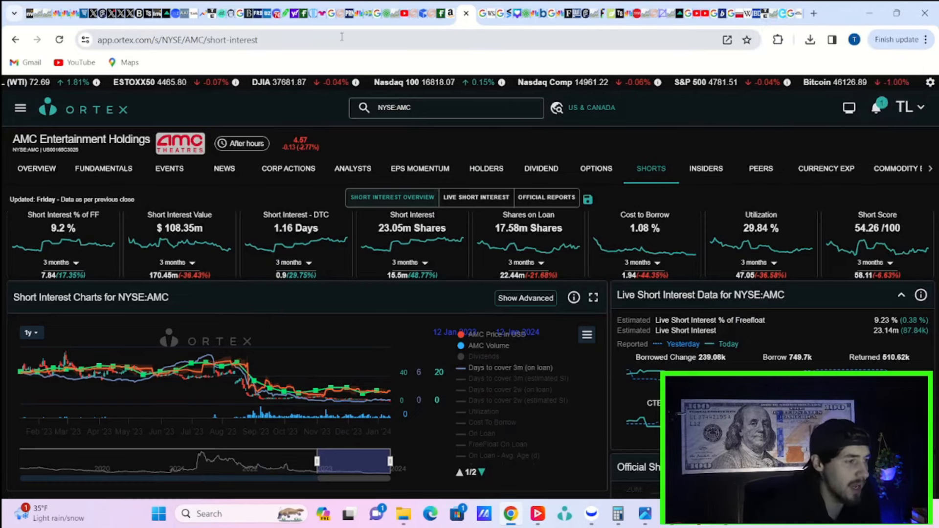
Step: Bring up the Trading Economics calendar for Friday January 12 with the US PPI rows
click(202, 14)
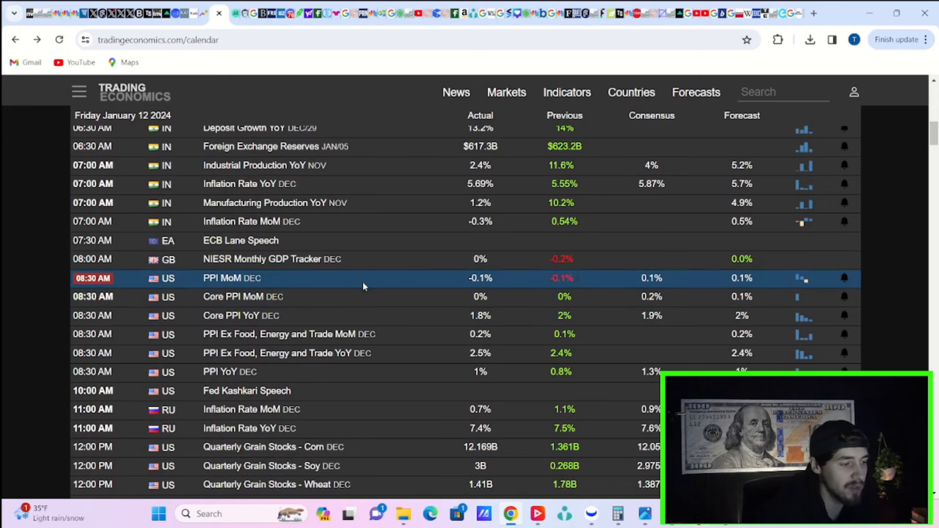
mouse_move(377, 257)
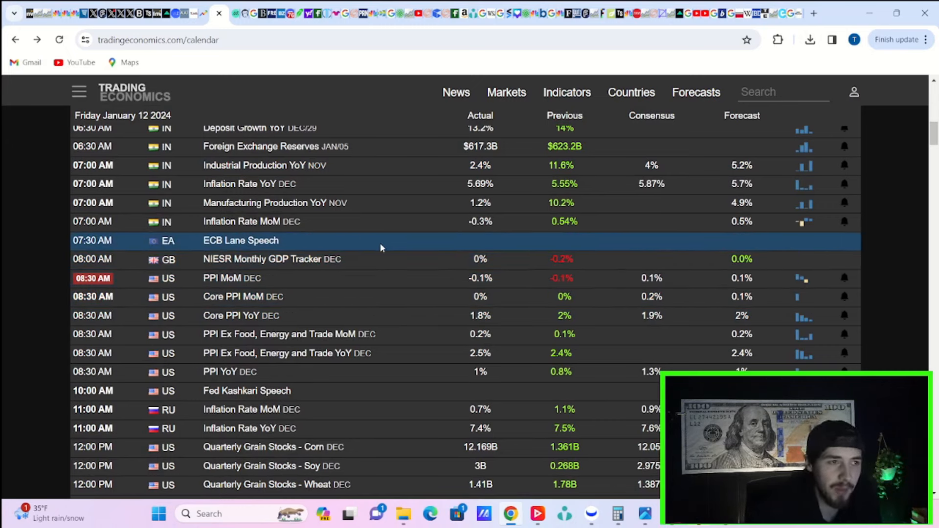
mouse_move(385, 227)
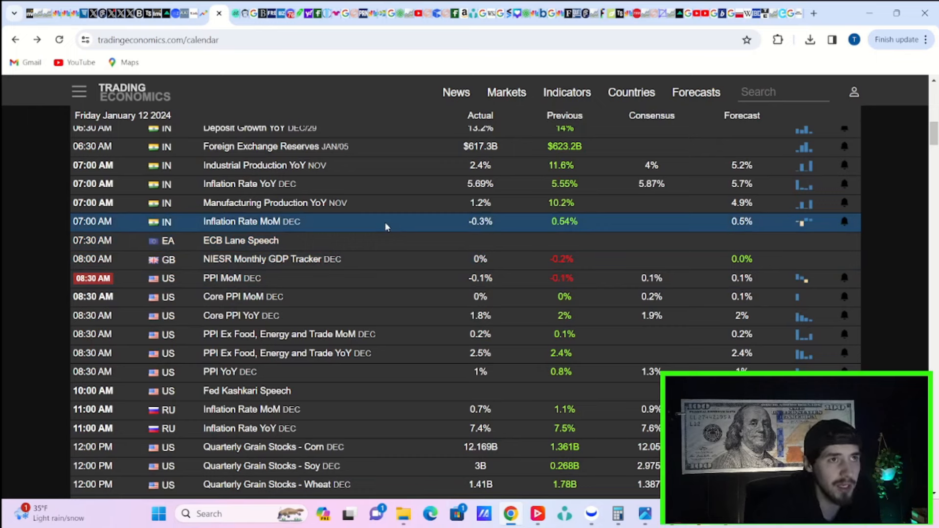
mouse_move(307, 303)
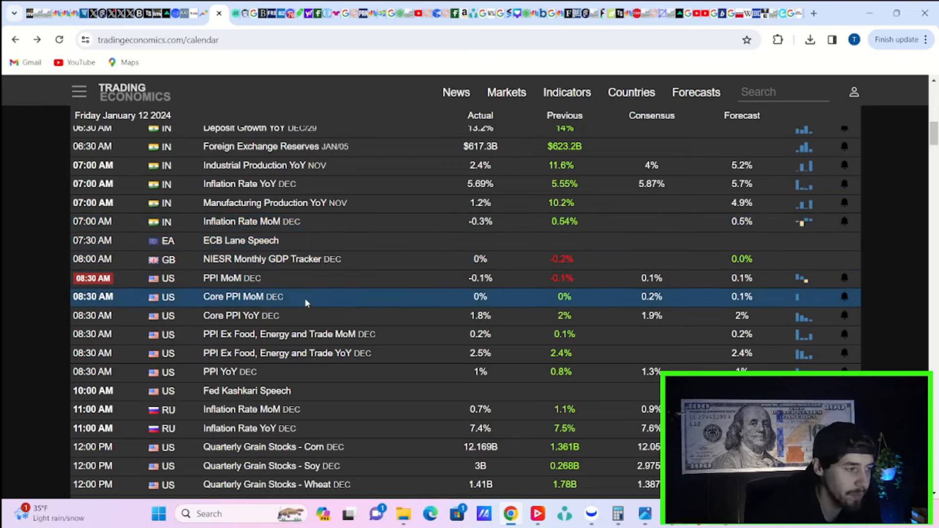
mouse_move(805, 279)
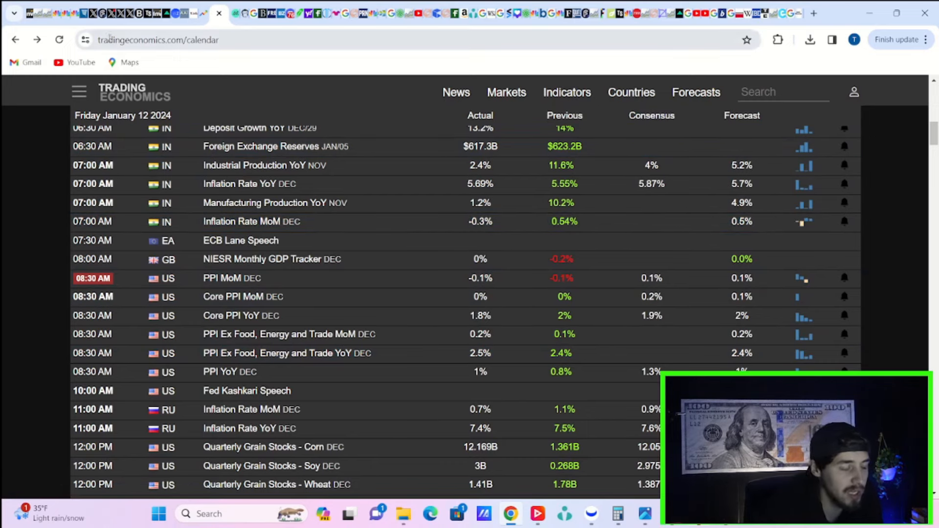
mouse_move(295, 14)
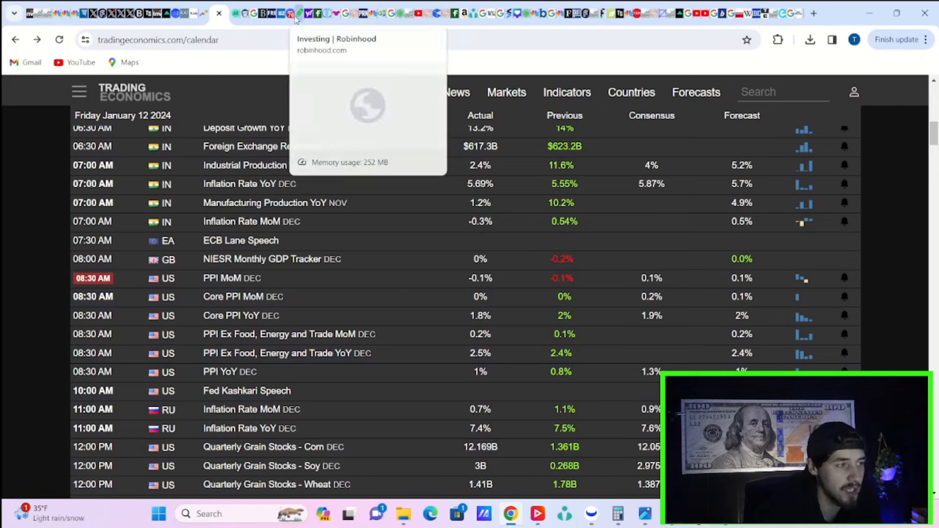
mouse_move(249, 408)
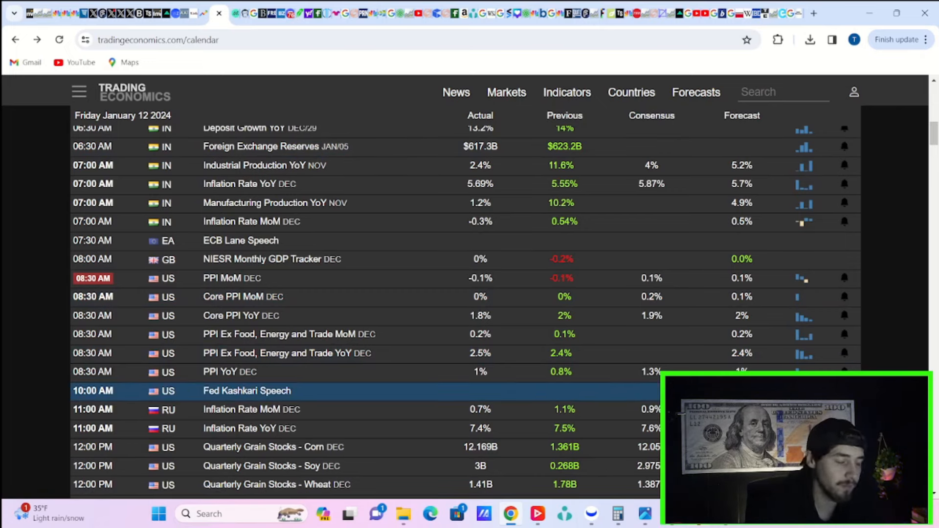
mouse_move(796, 363)
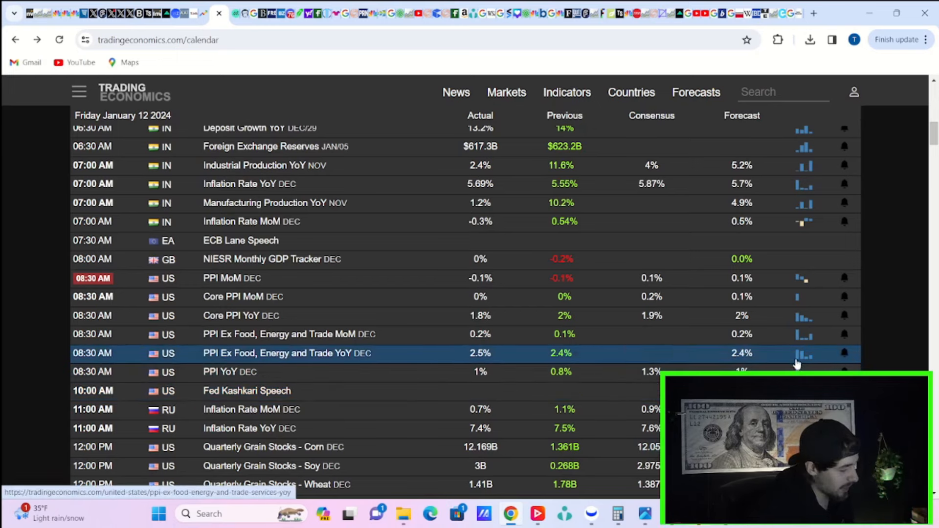
mouse_move(589, 186)
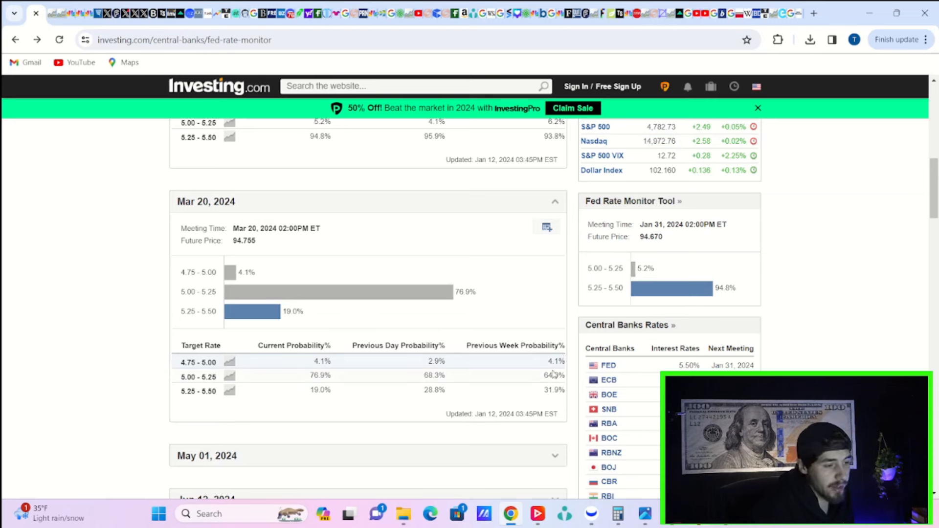
mouse_move(544, 385)
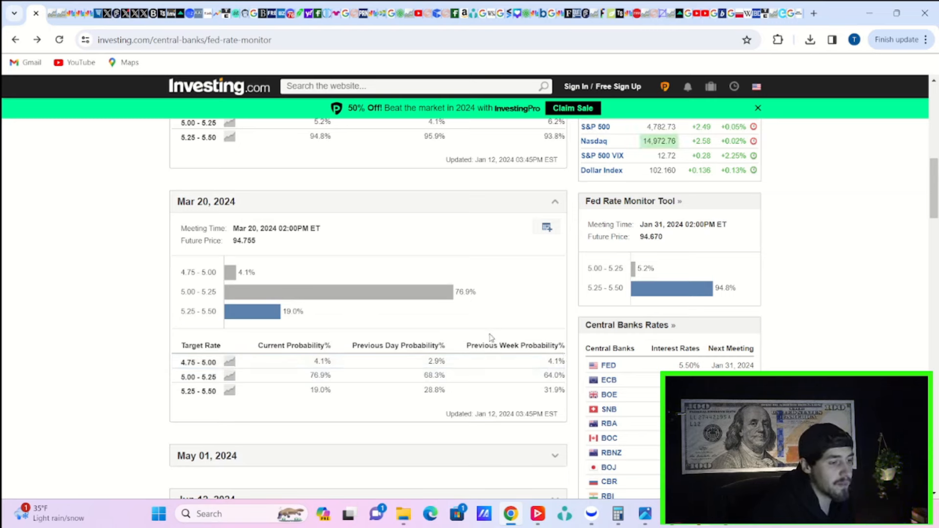
Step: Scroll the Fed Rate Monitor through the Mar 20 and Dec 18, 2024 sections toward the rates chart
scroll(down, 3)
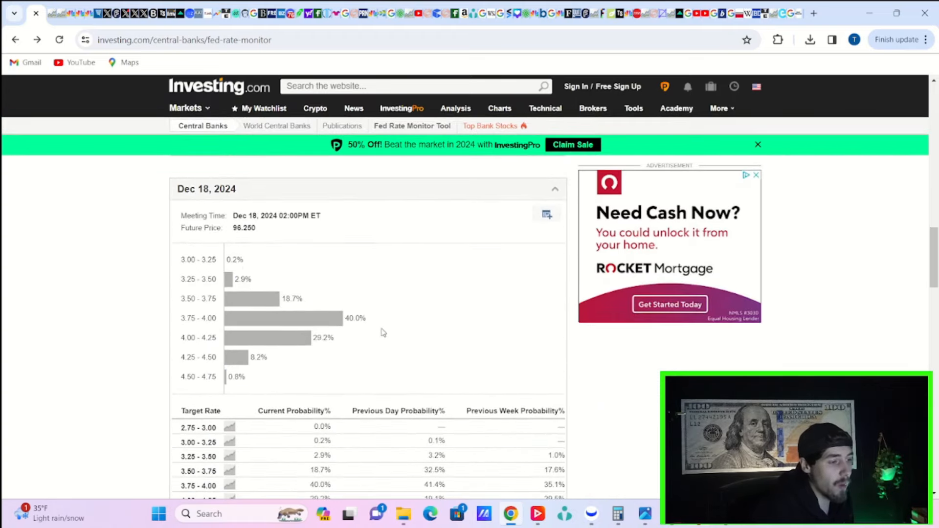
scroll(down, 3)
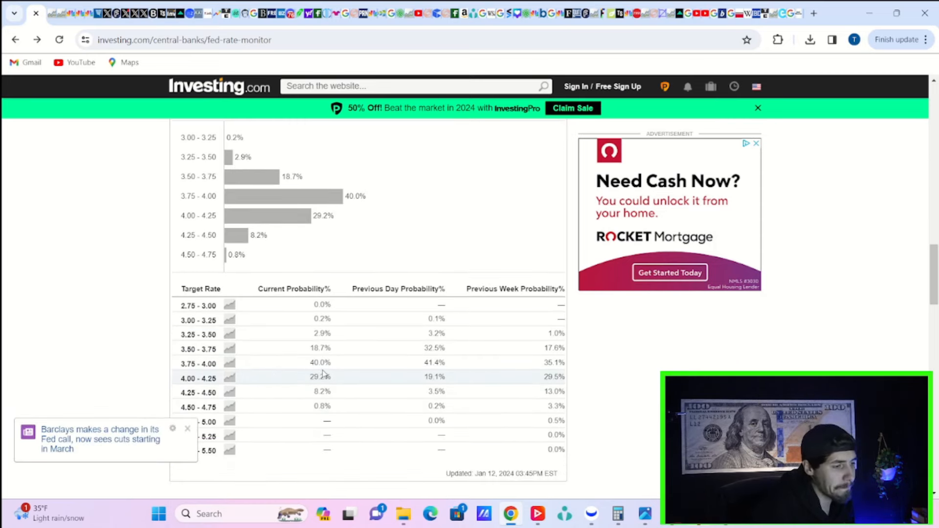
mouse_move(305, 375)
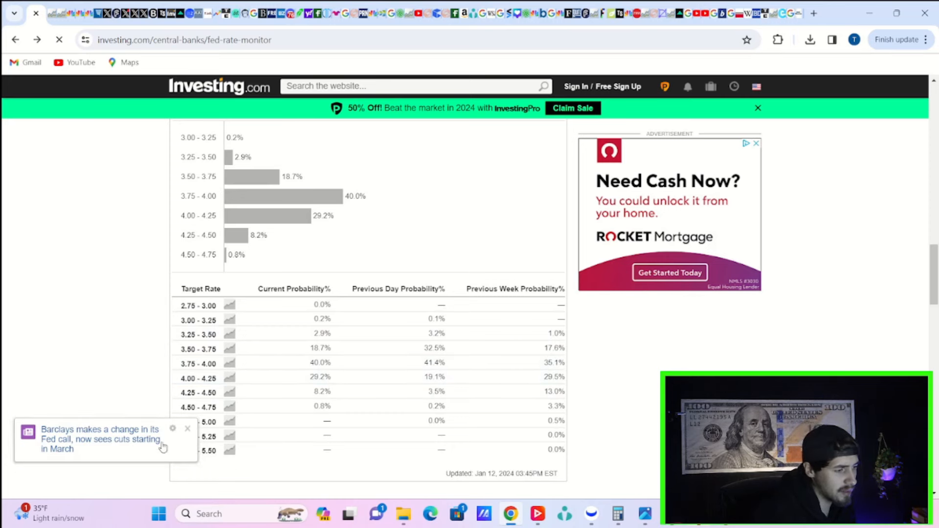
click(98, 439)
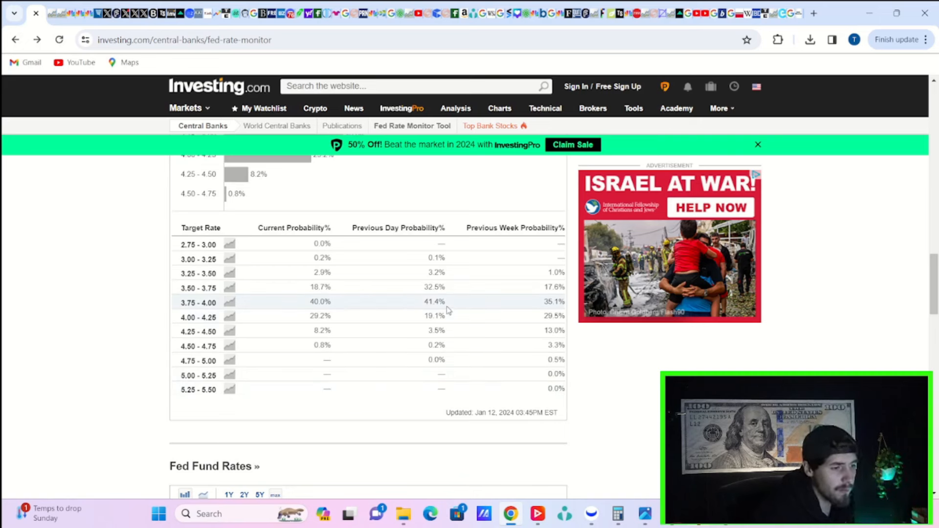
mouse_move(516, 312)
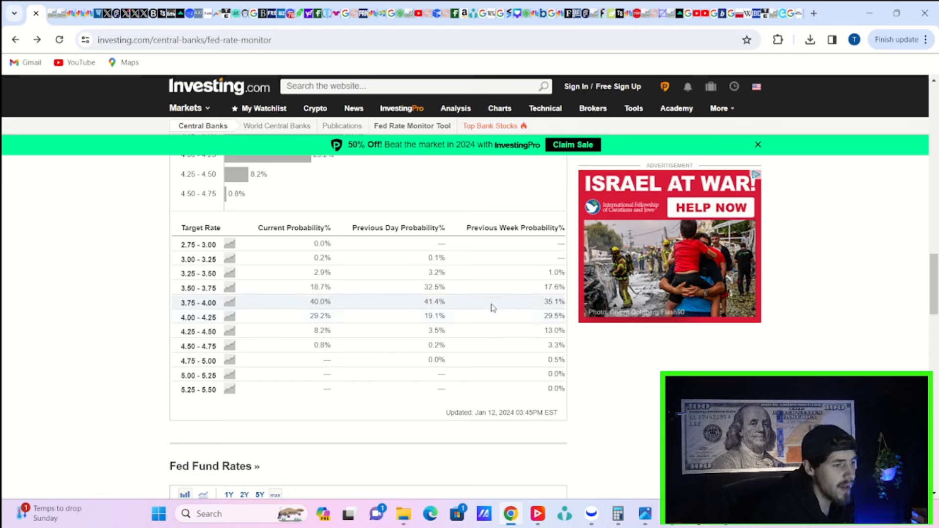
mouse_move(270, 315)
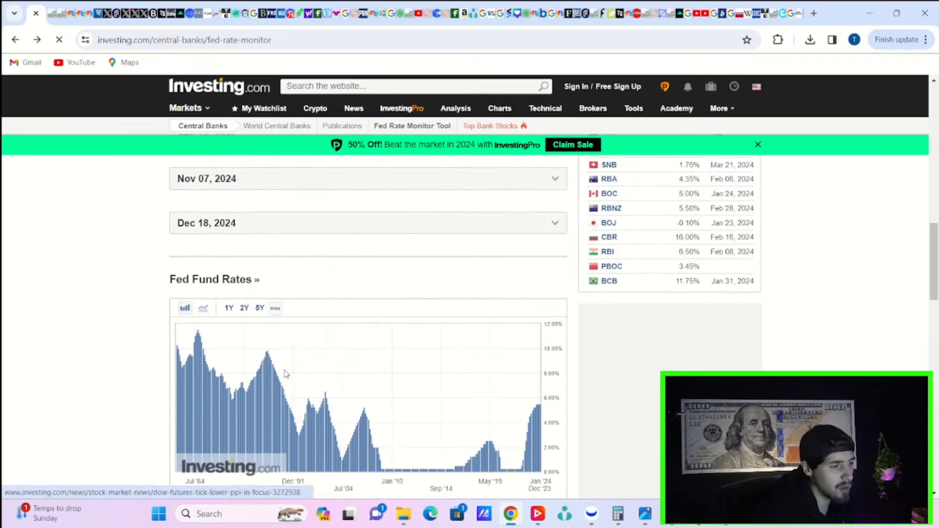
Step: Expand the Dec 18, 2024 meeting probabilities and scroll down to the Fed Fund Rates history chart
click(215, 223)
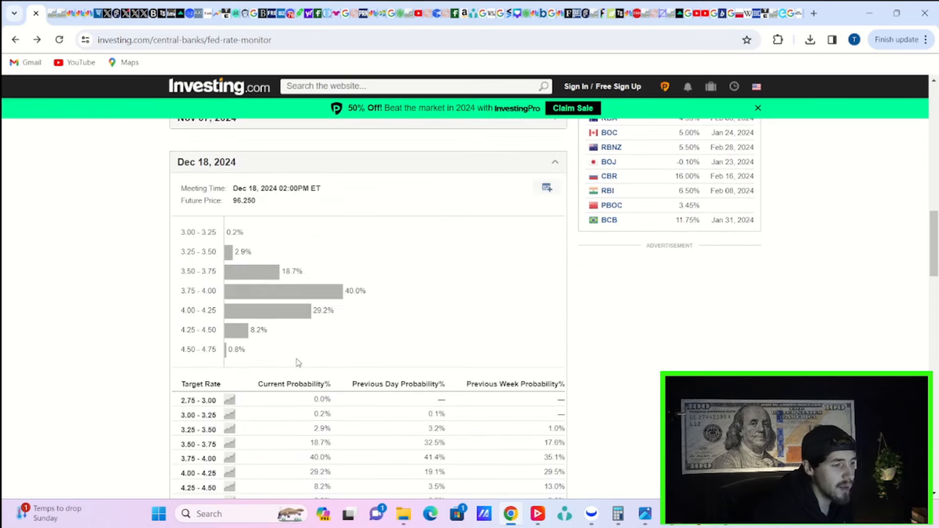
scroll(down, 3)
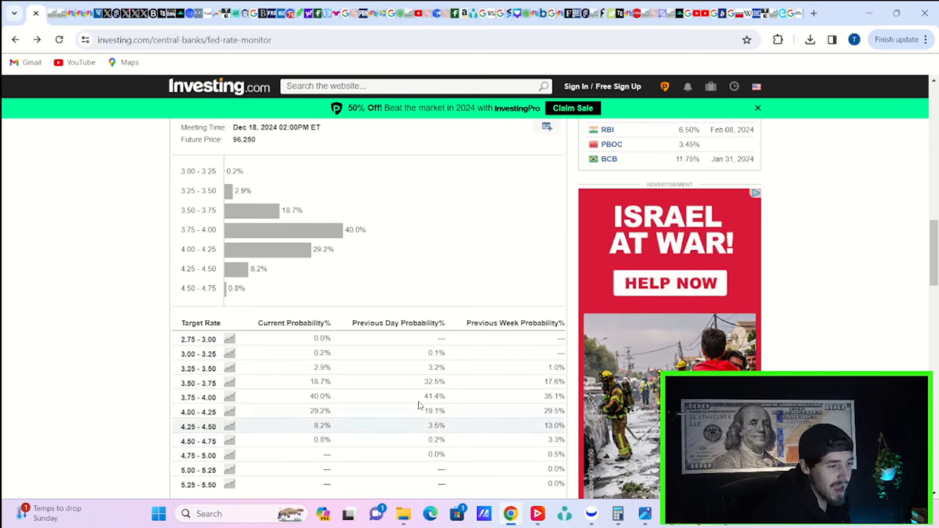
scroll(down, 3)
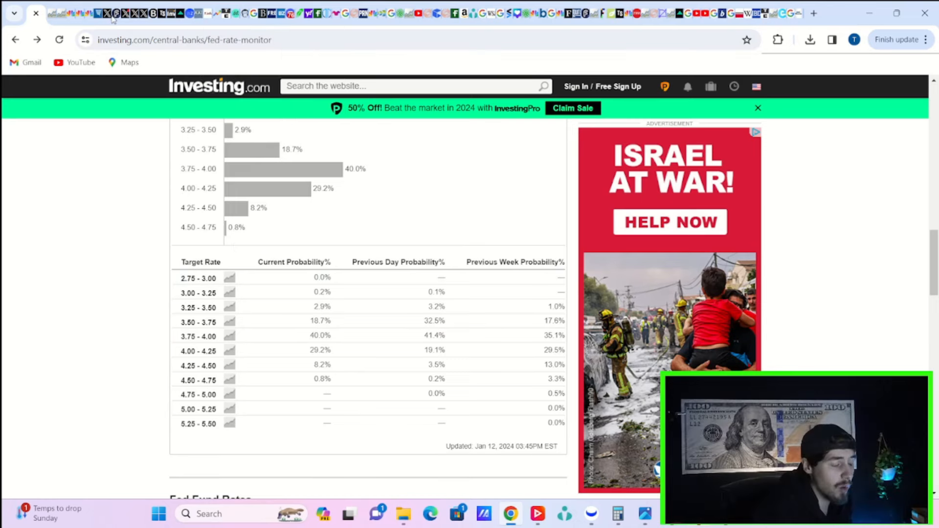
mouse_move(436, 184)
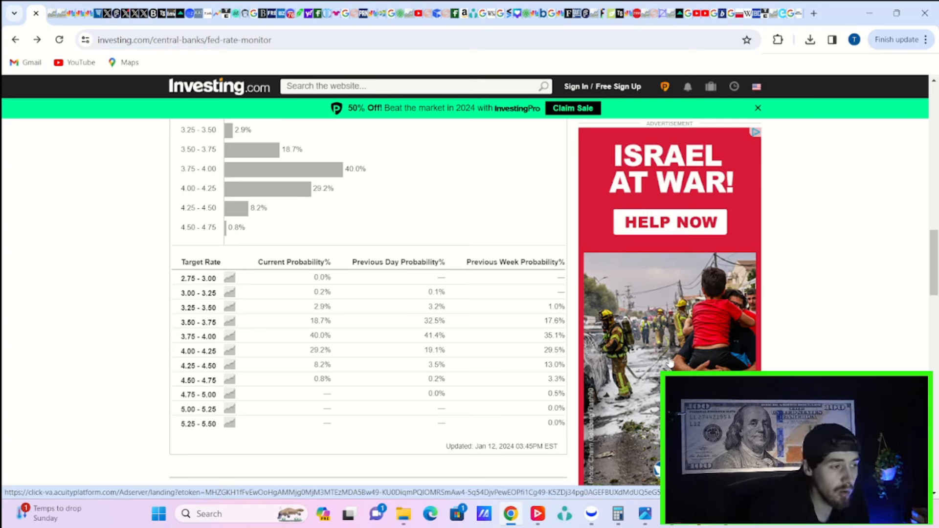
mouse_move(657, 280)
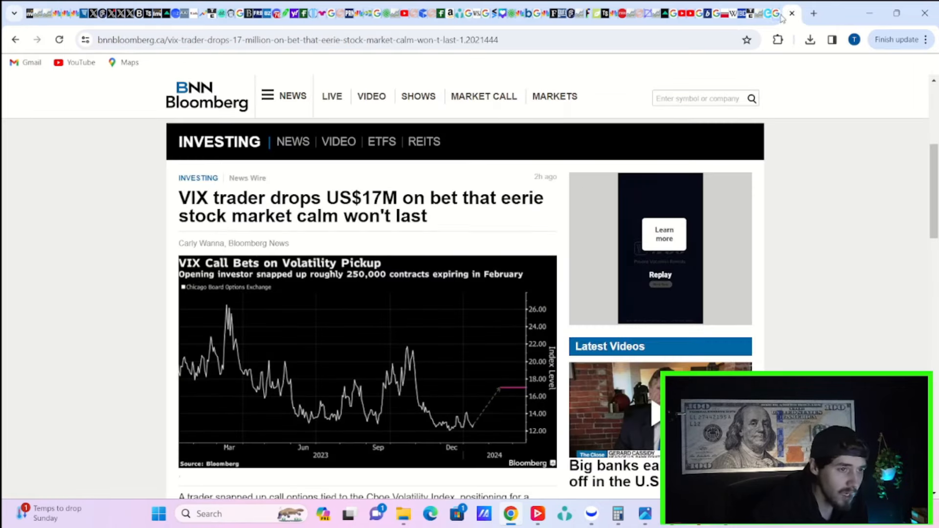
Step: Review the Google results for '0.50 cent vix trader news' from the top of the page
click(791, 13)
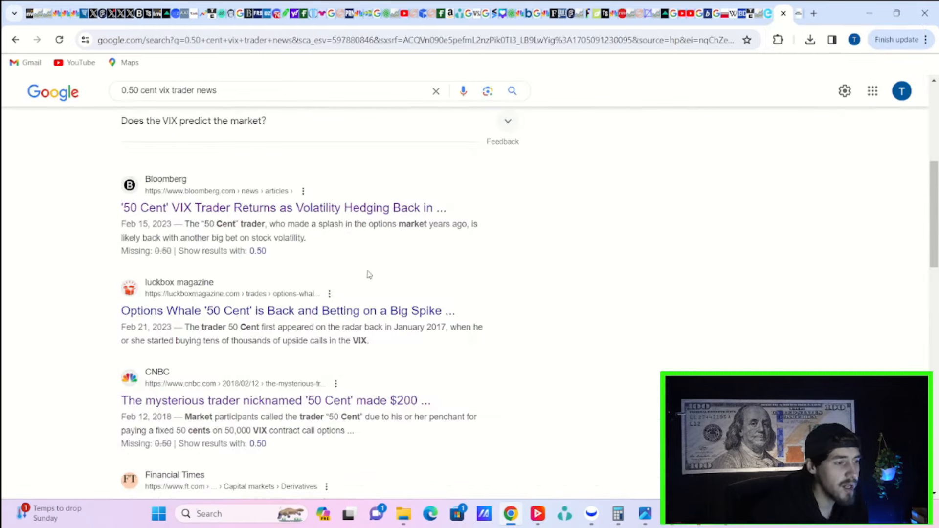
scroll(up, 3)
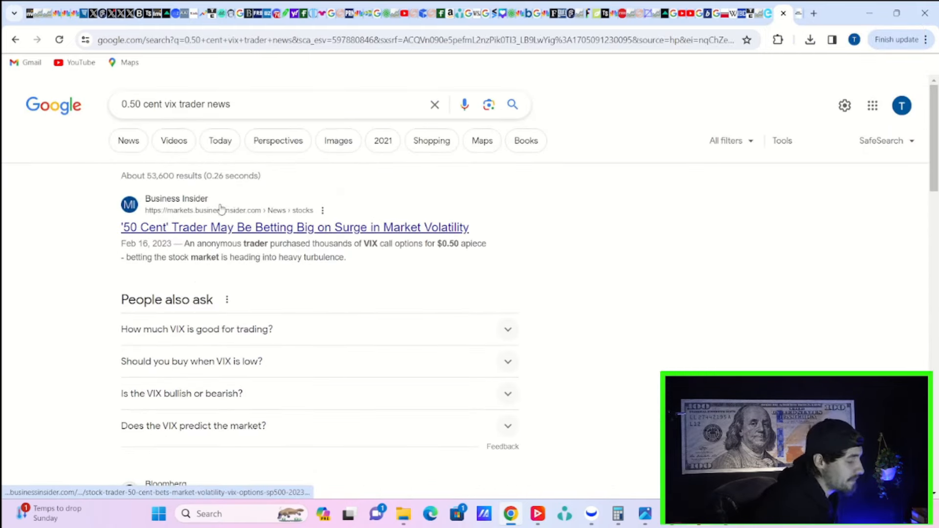
scroll(down, 3)
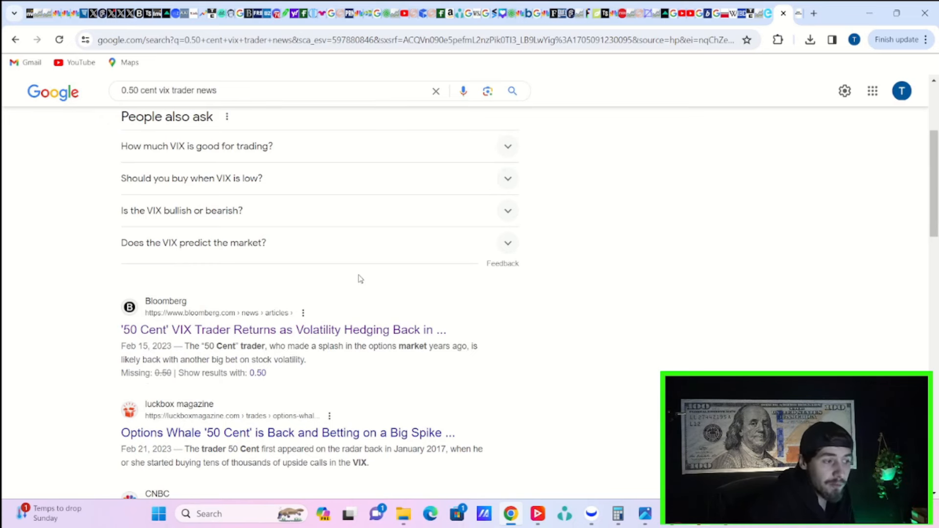
scroll(down, 3)
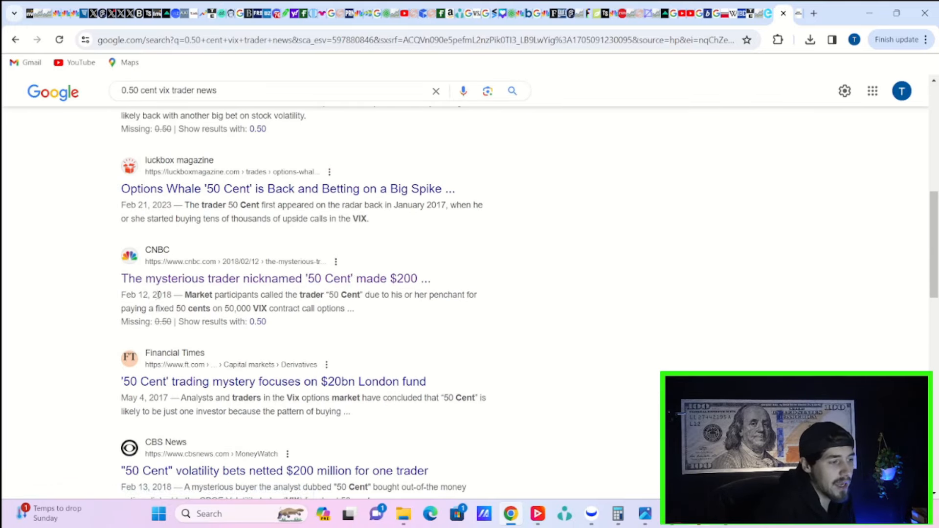
mouse_move(190, 283)
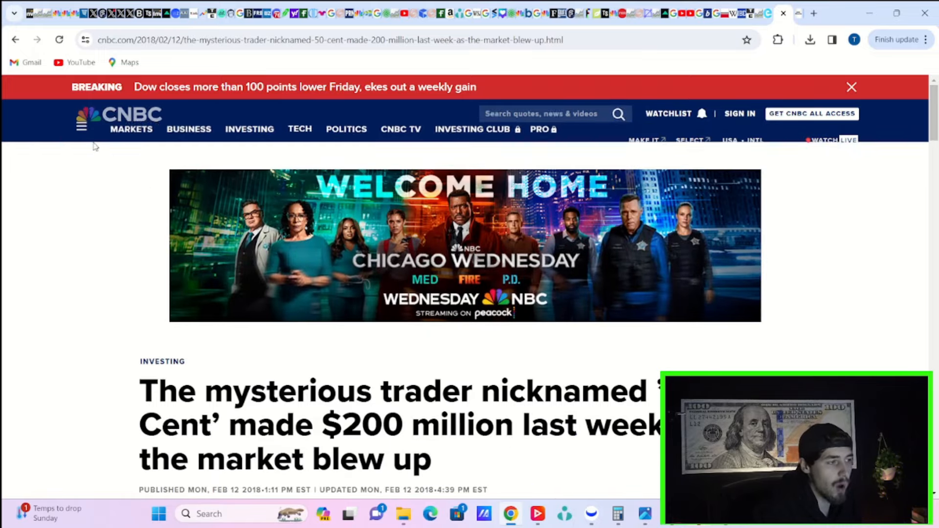
click(16, 40)
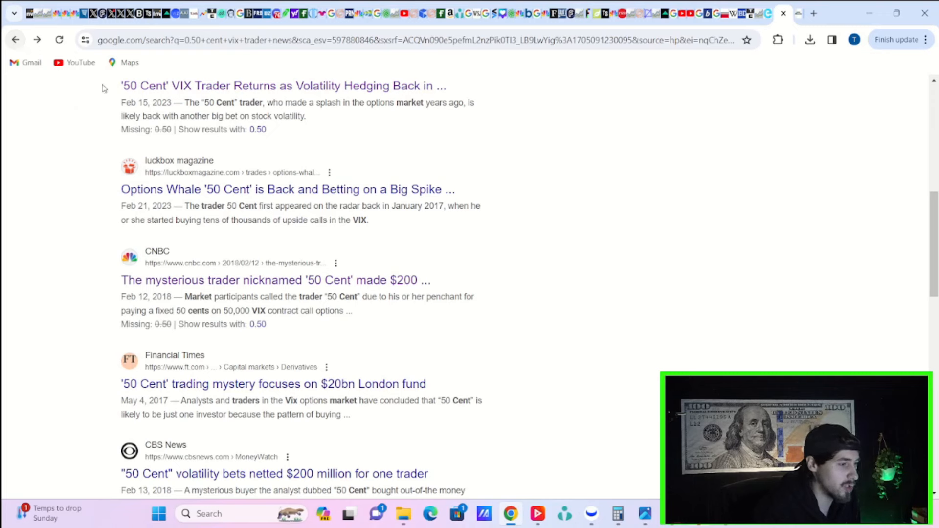
mouse_move(110, 104)
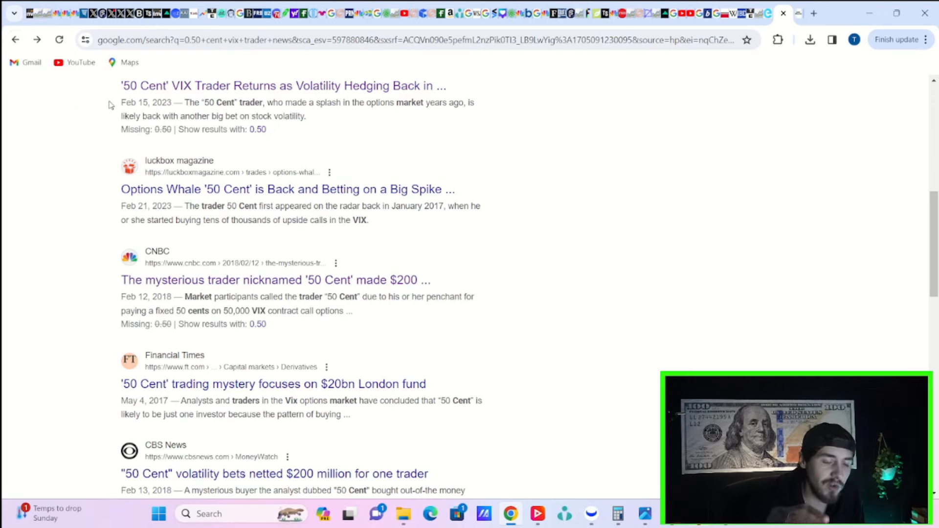
Step: Scroll further through the results and highlight the 50,000 figure in the CNBC snippet
scroll(down, 3)
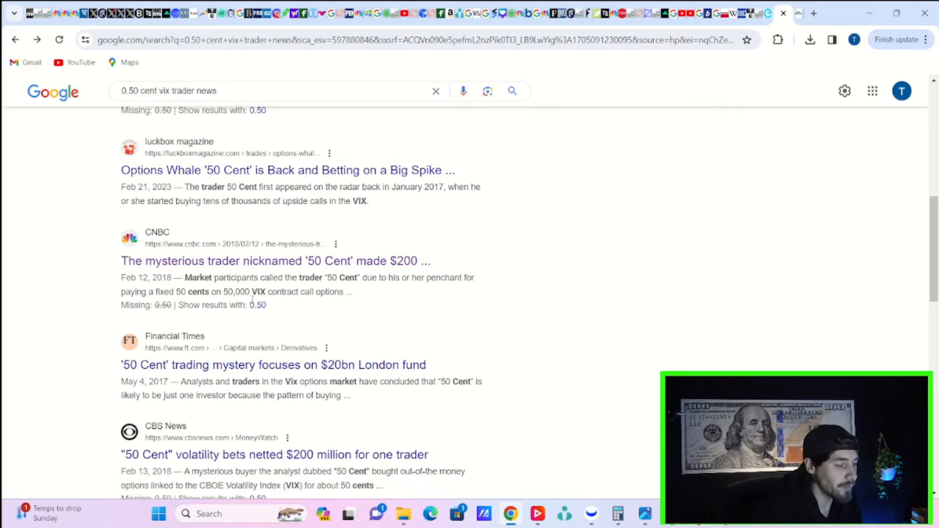
scroll(down, 3)
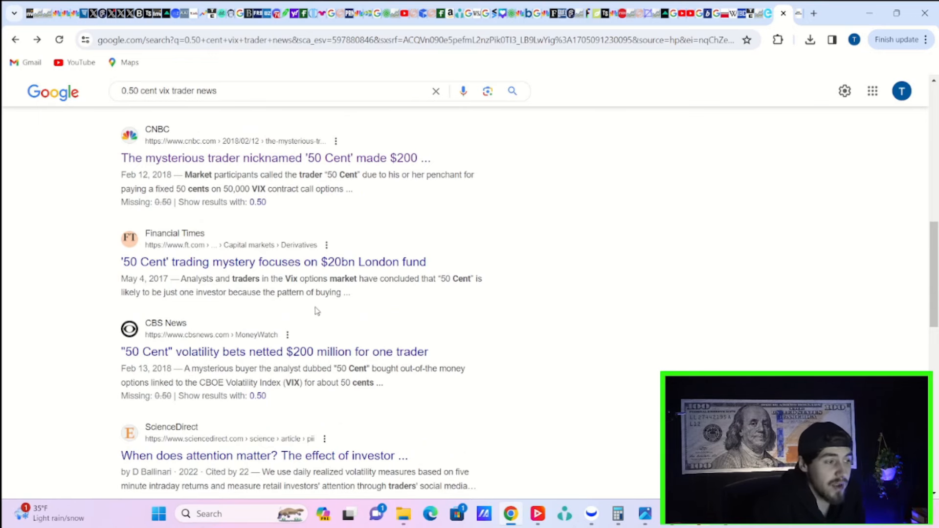
scroll(up, 3)
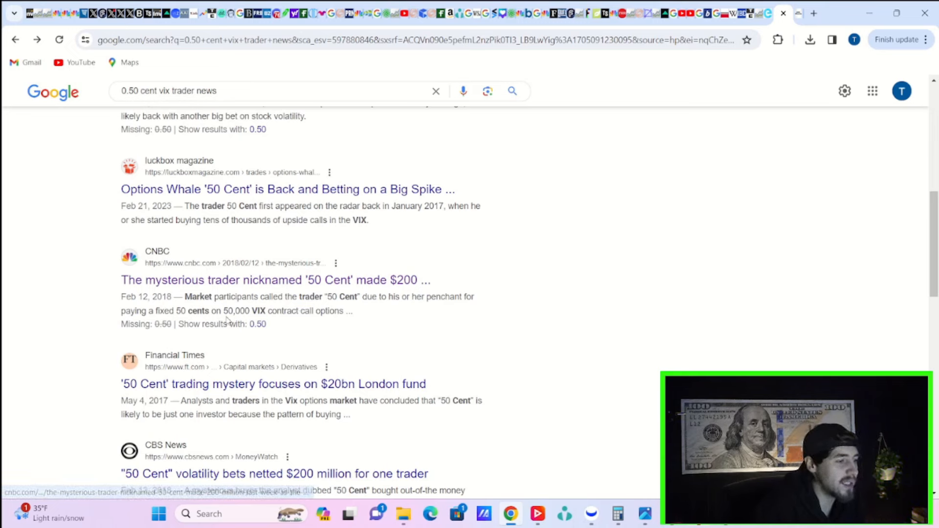
double_click(236, 311)
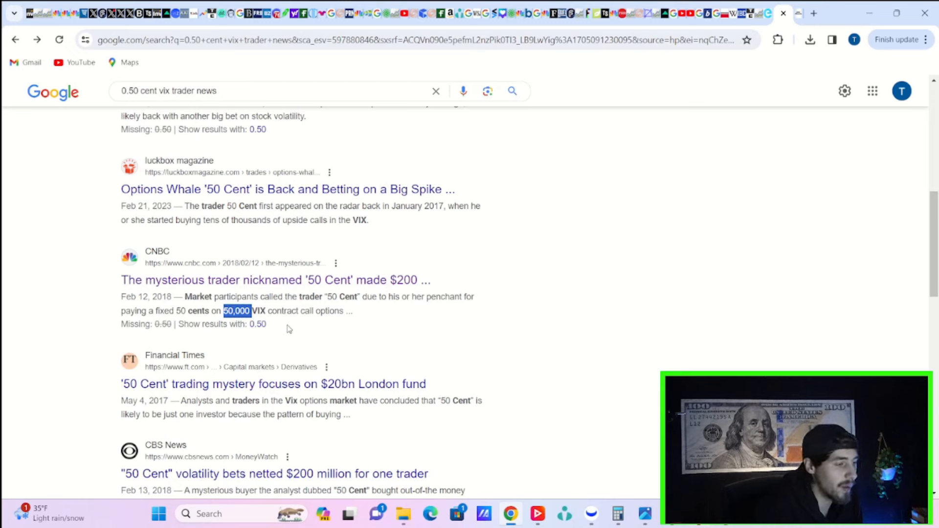
mouse_move(742, 324)
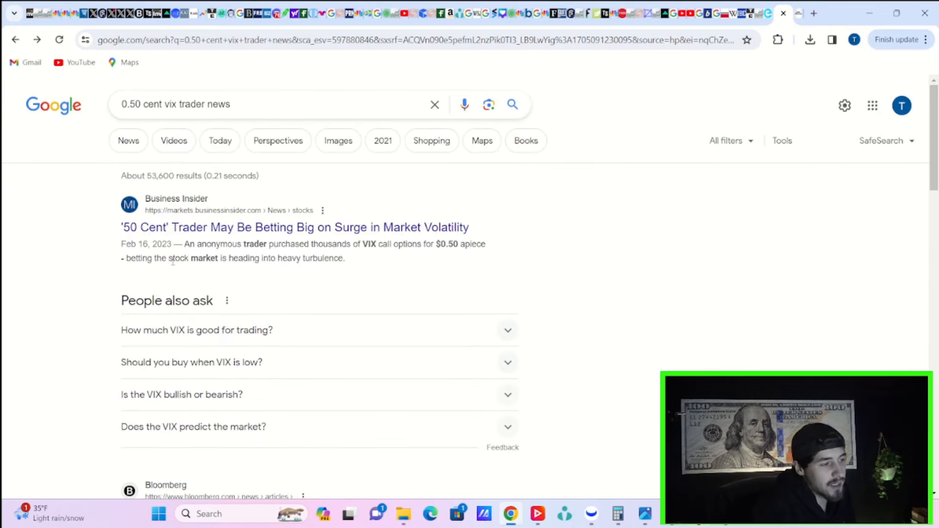
scroll(down, 3)
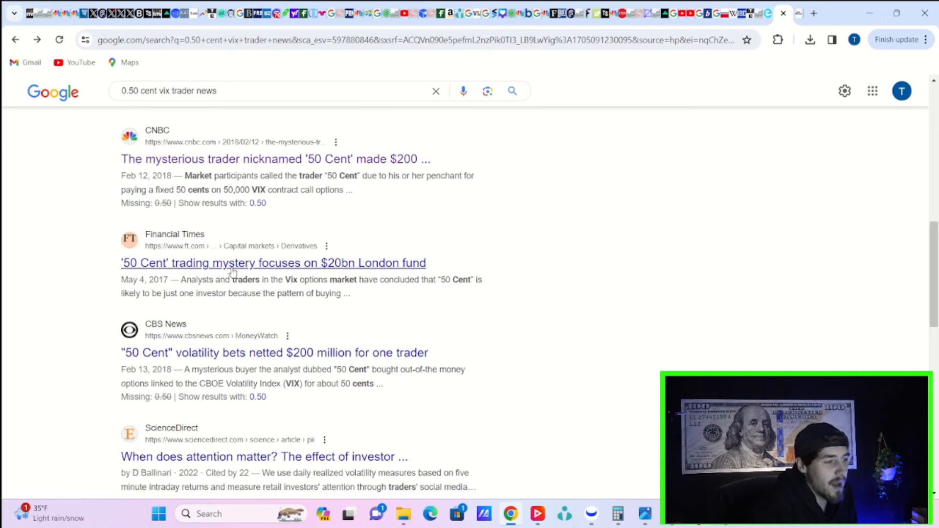
mouse_move(342, 276)
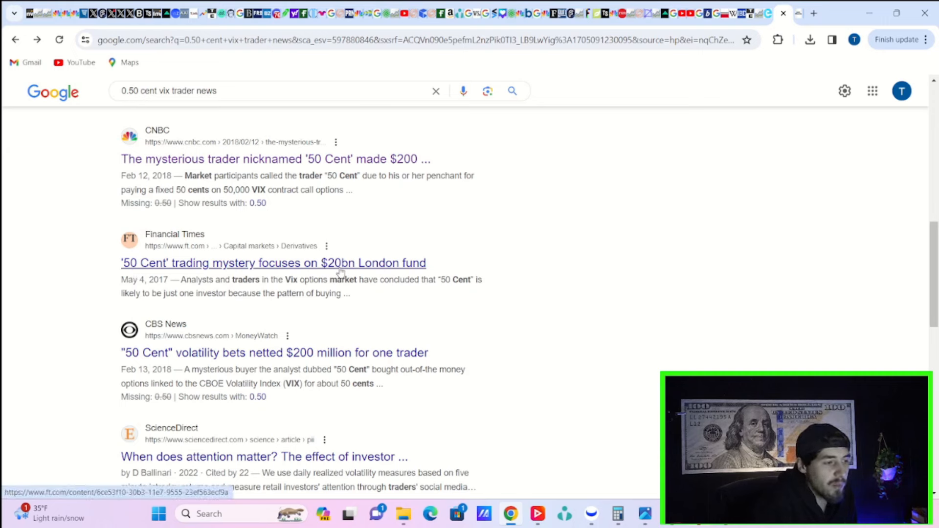
mouse_move(364, 277)
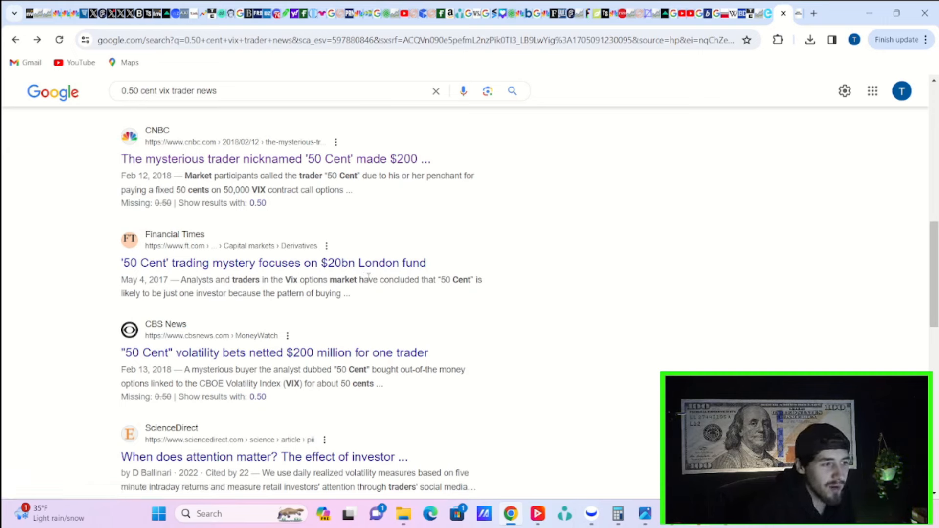
mouse_move(374, 260)
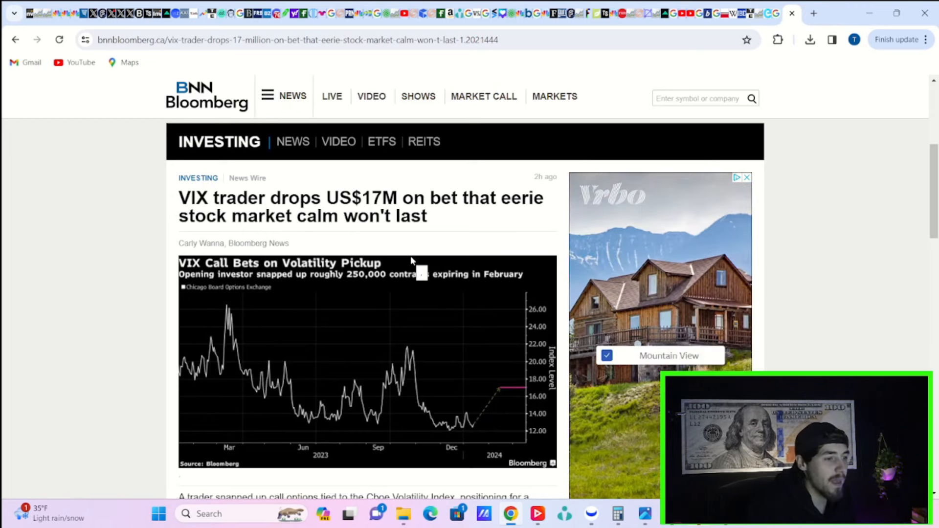
Step: Read down through the BNN Bloomberg article on the VIX trader's US$17M call bet and back up
scroll(down, 3)
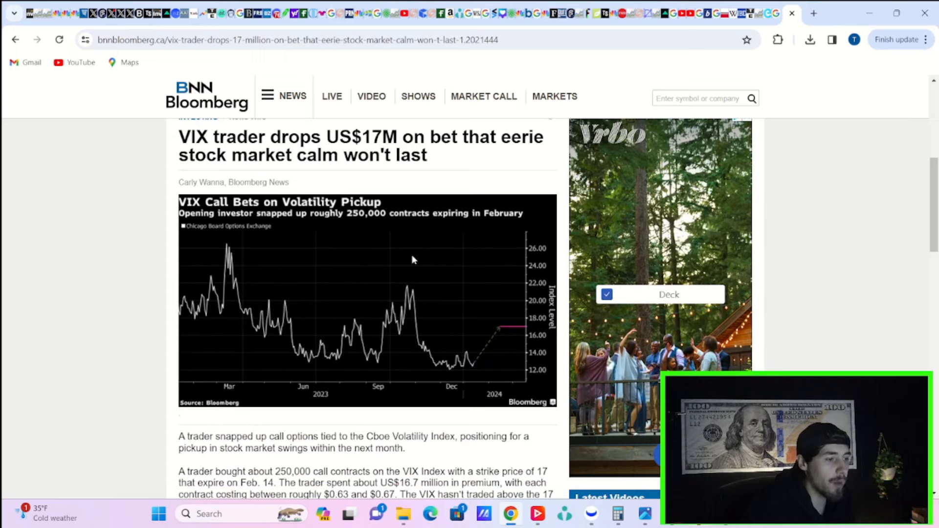
scroll(down, 3)
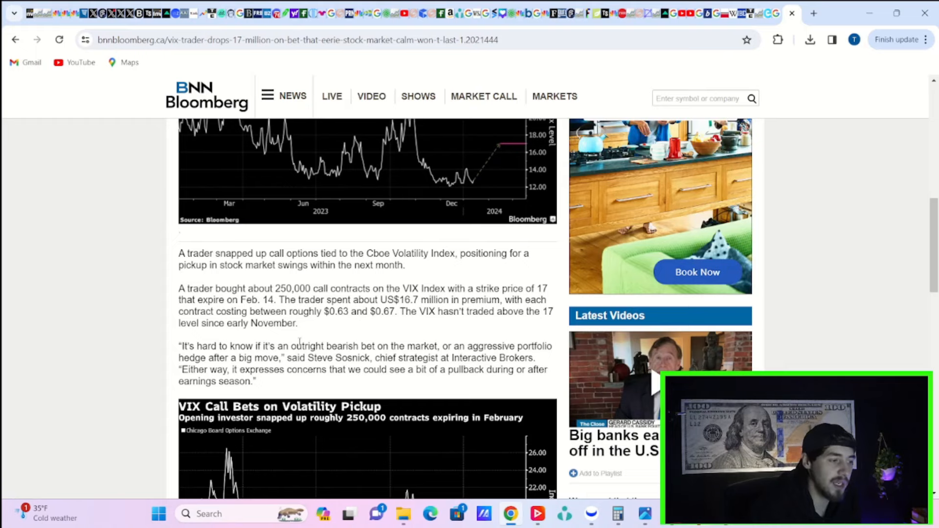
scroll(down, 3)
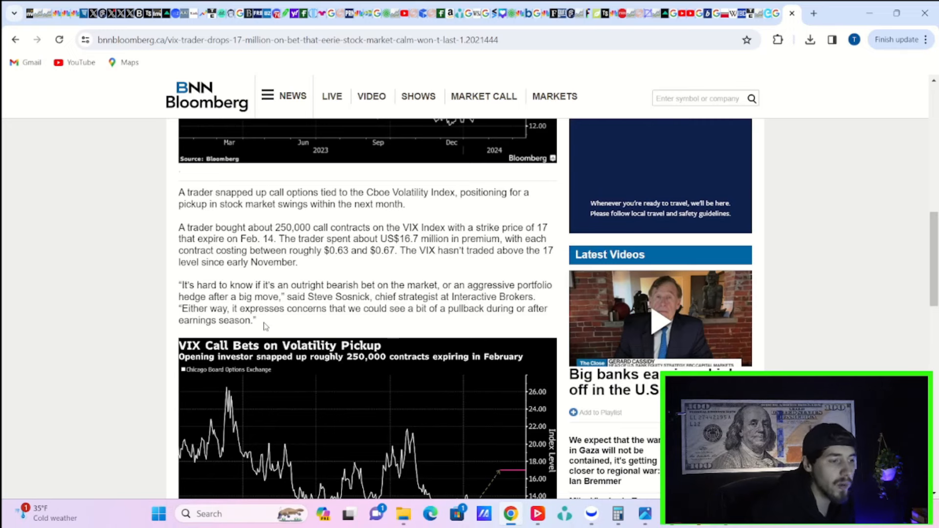
scroll(down, 3)
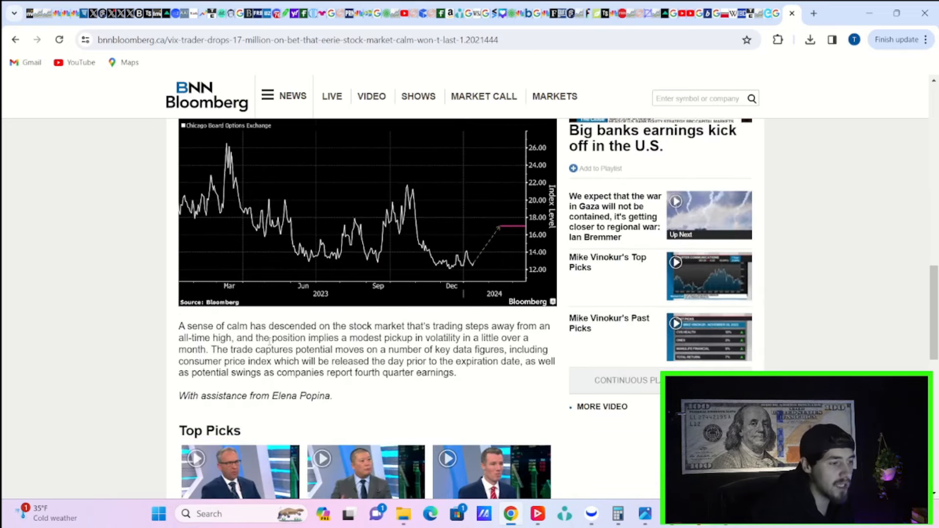
scroll(down, 3)
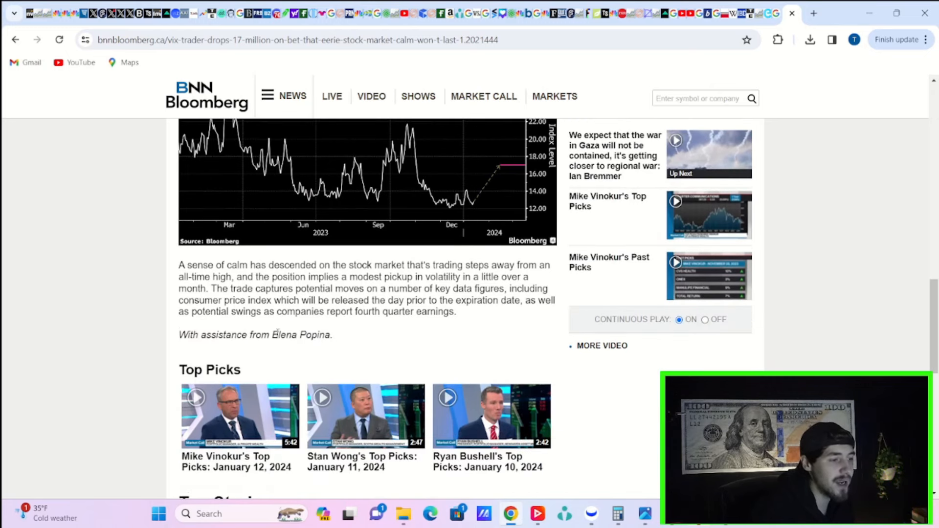
scroll(down, 3)
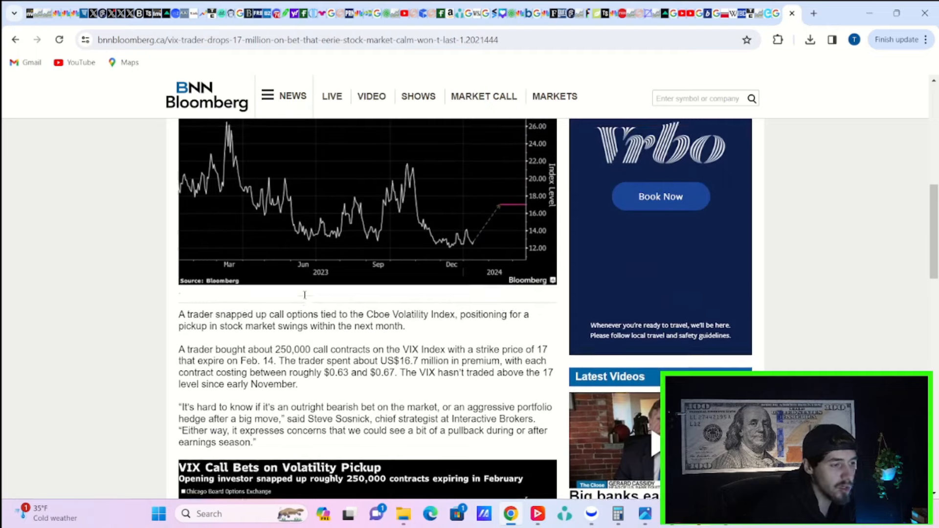
scroll(up, 3)
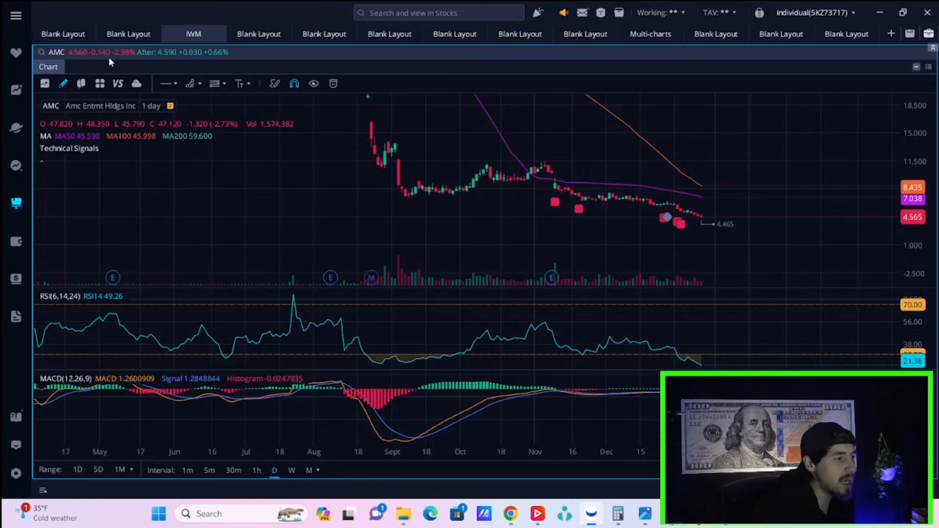
Step: Show the VIX chart and set its interval to weekly to review the 2019–2023 spikes
click(63, 34)
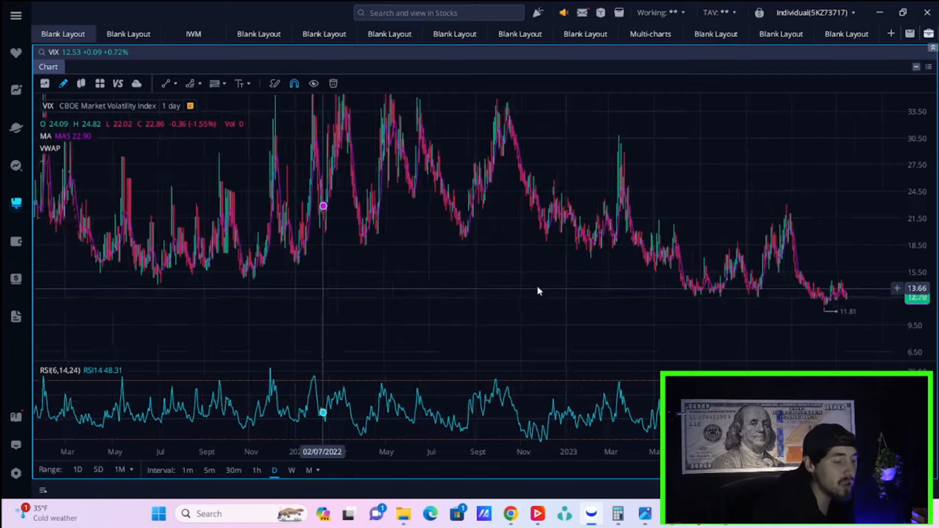
click(291, 469)
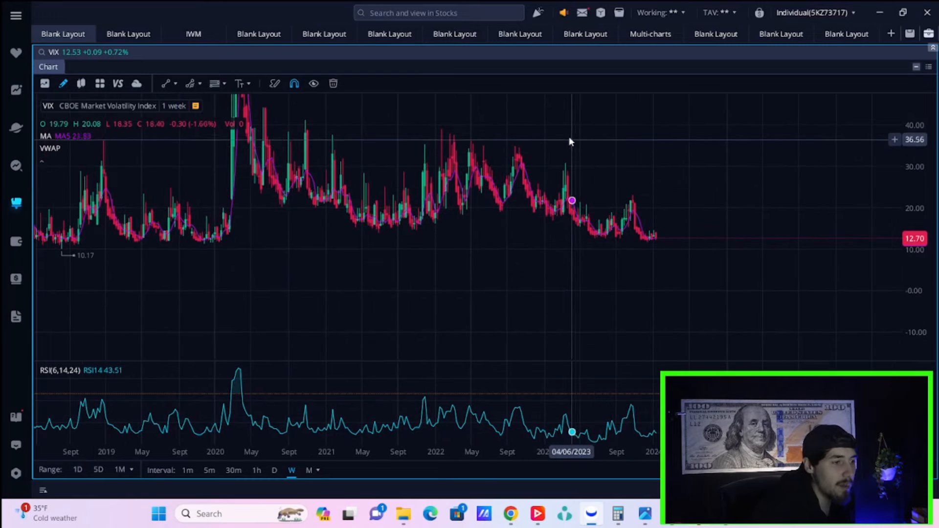
mouse_move(552, 131)
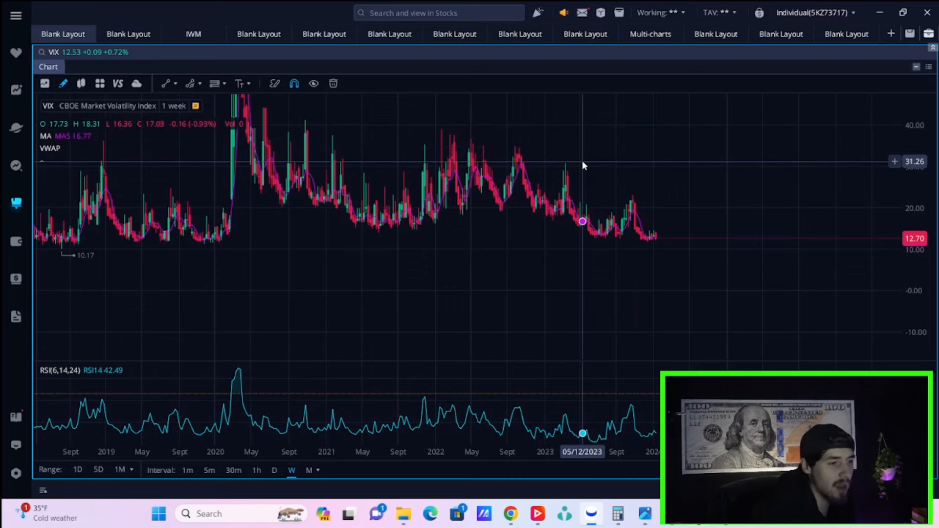
mouse_move(546, 177)
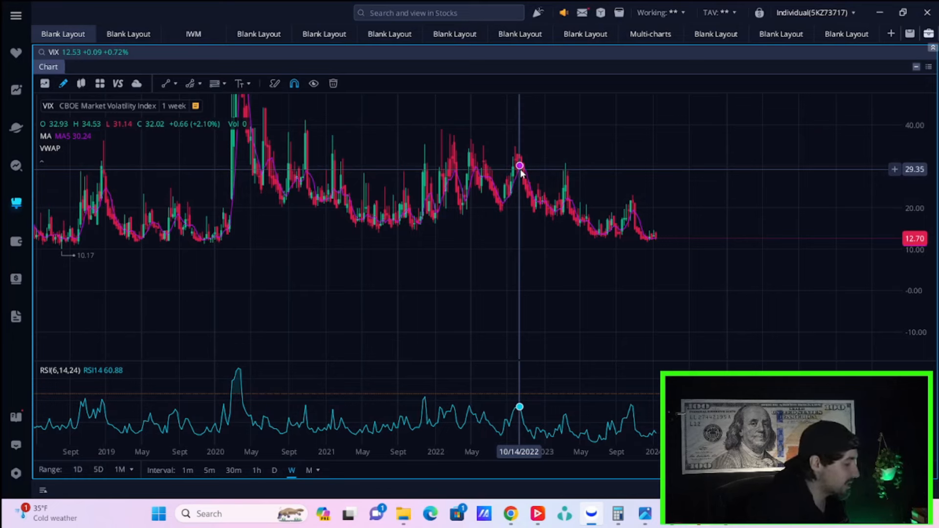
mouse_move(487, 176)
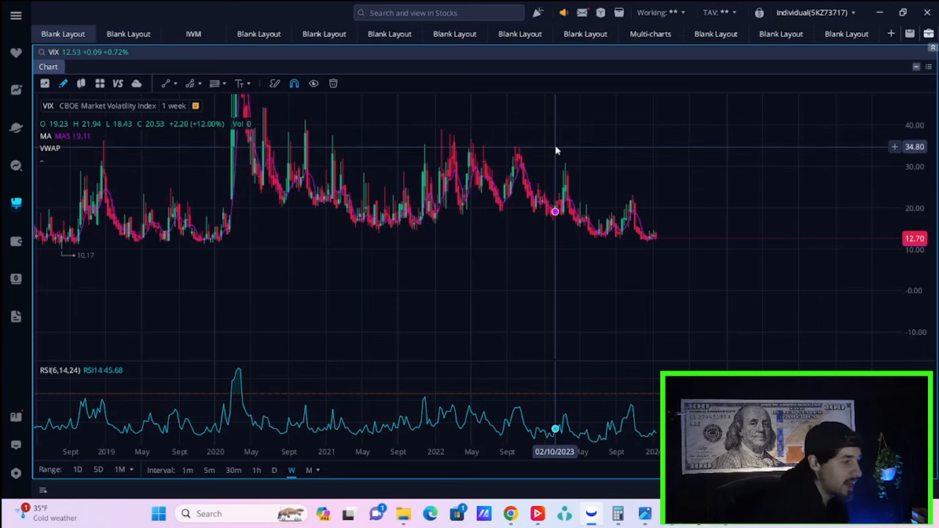
mouse_move(514, 156)
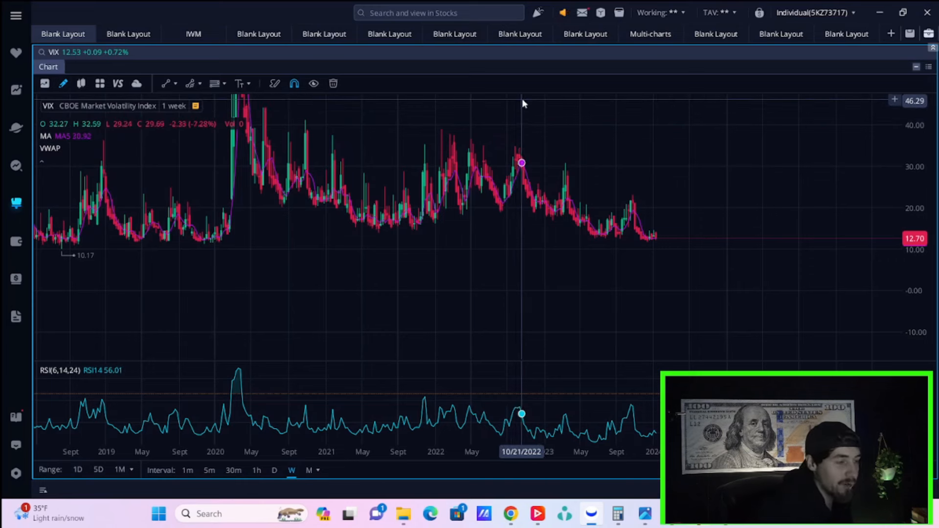
mouse_move(520, 103)
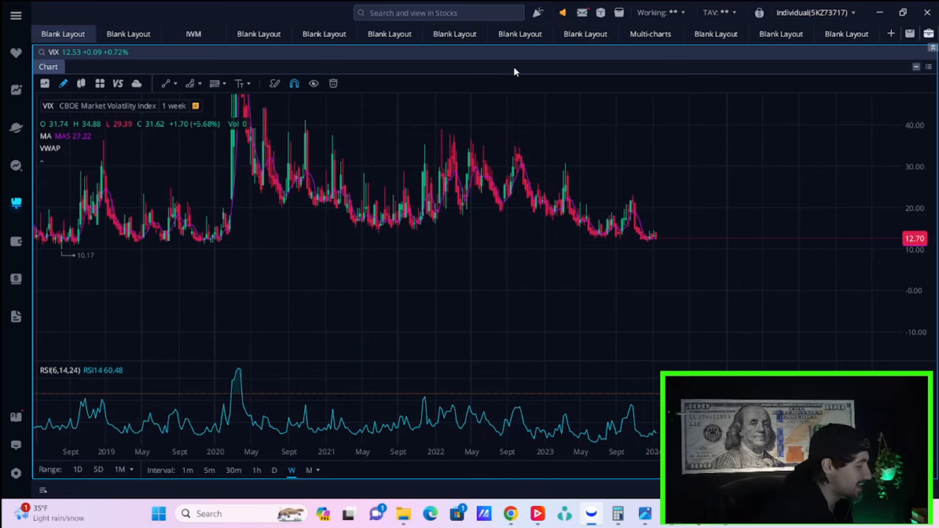
mouse_move(664, 246)
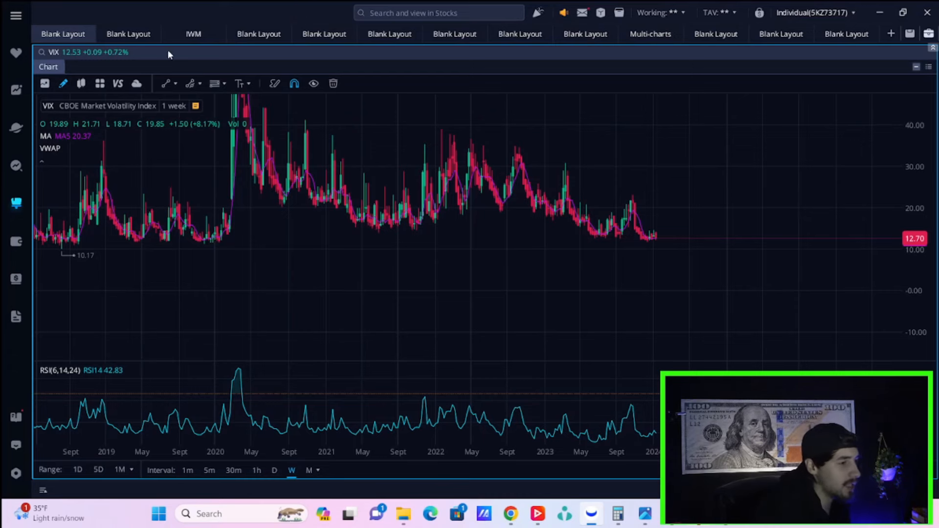
Step: Glance at the SPY daily chart, then return to the AMC daily chart
click(128, 34)
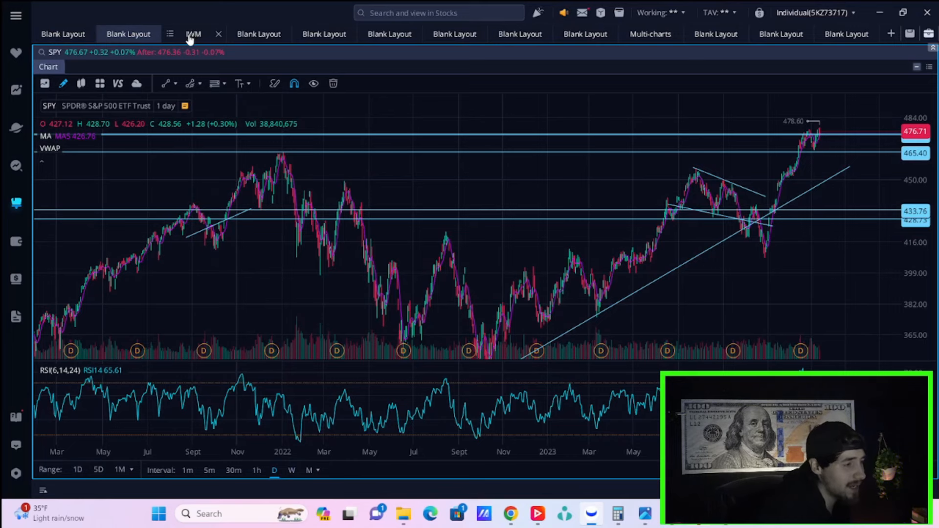
click(193, 33)
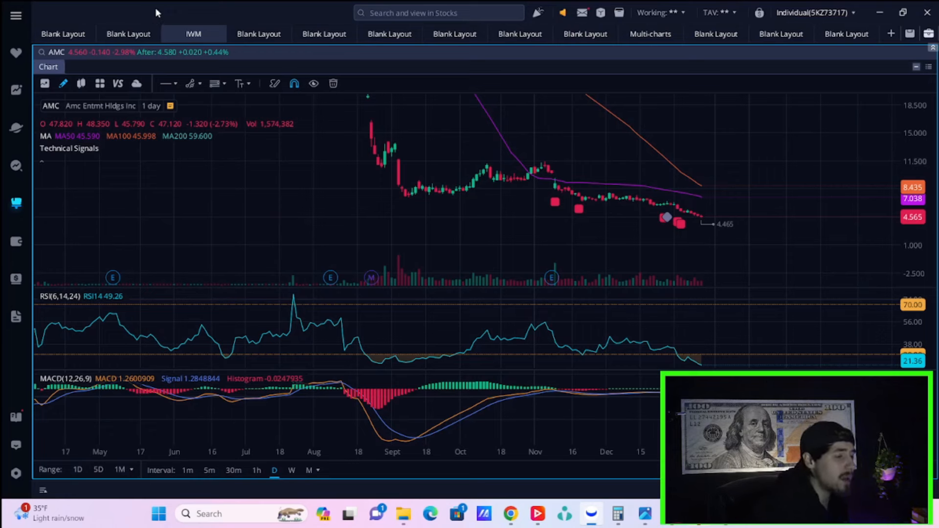
mouse_move(178, 6)
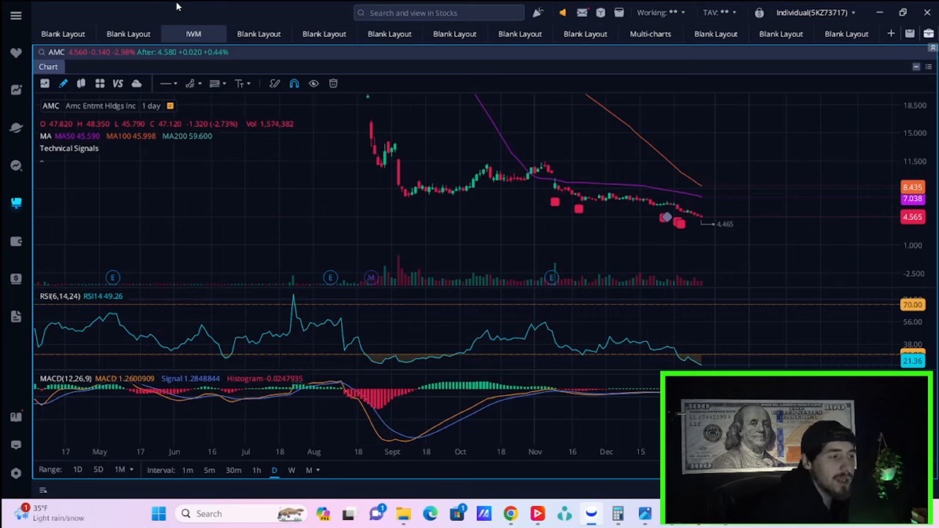
mouse_move(238, 51)
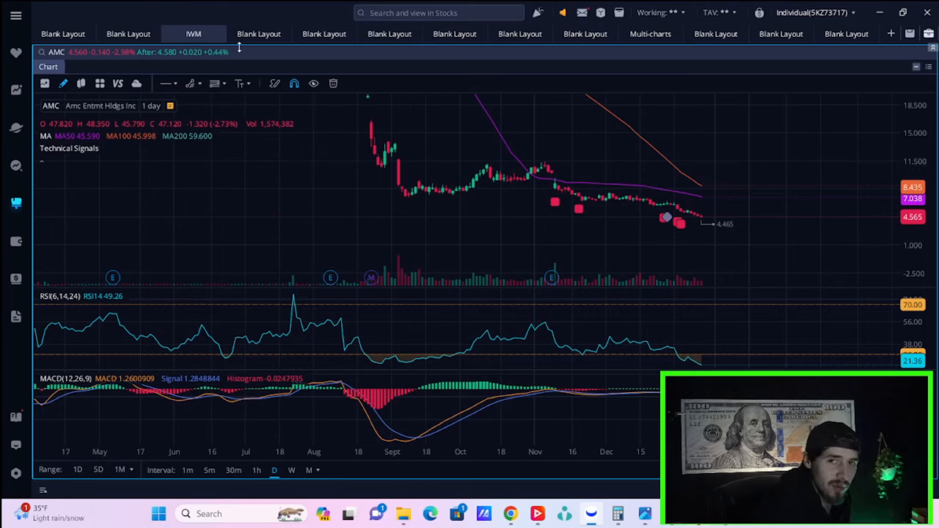